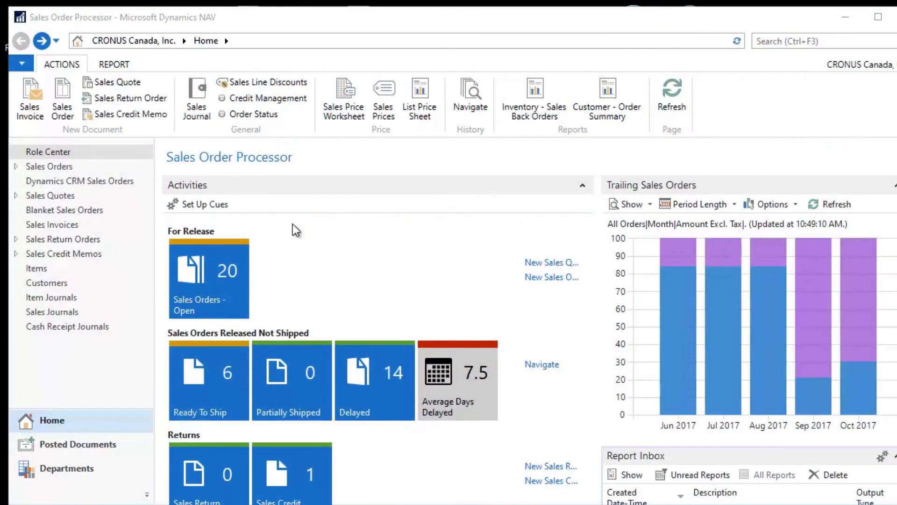
Go to Departments, then Financial Management's General Ledger page.
left_click(67, 469)
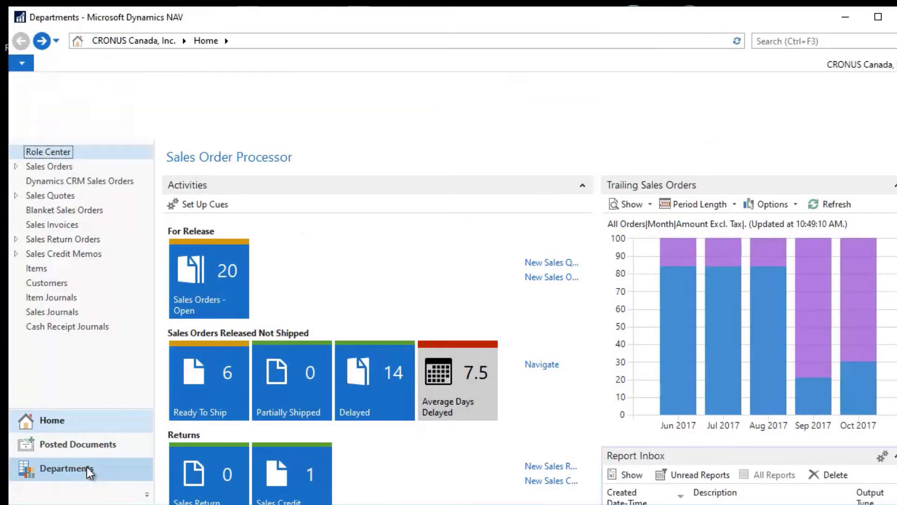
left_click(66, 468)
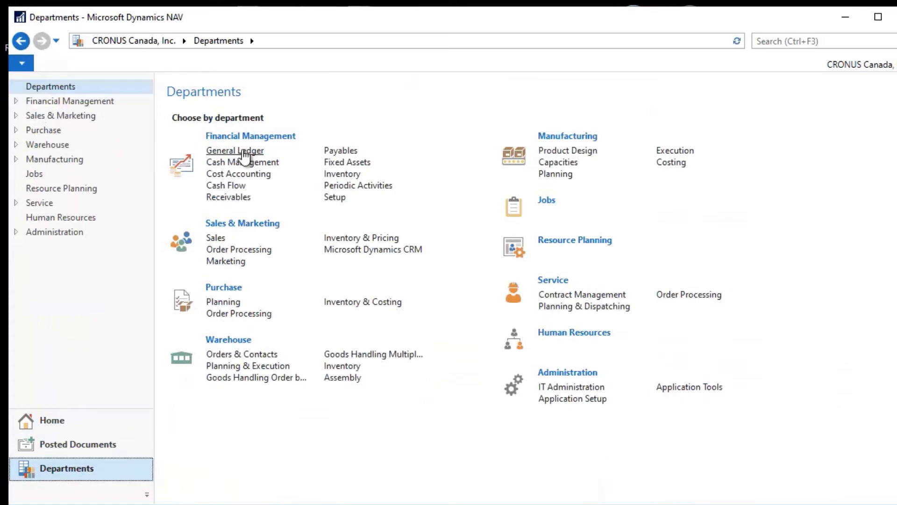
left_click(235, 150)
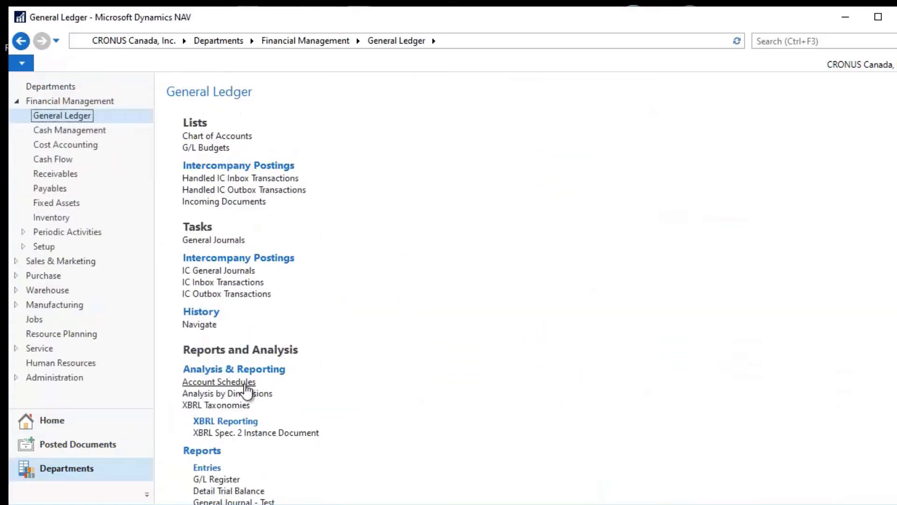
mouse_move(227, 393)
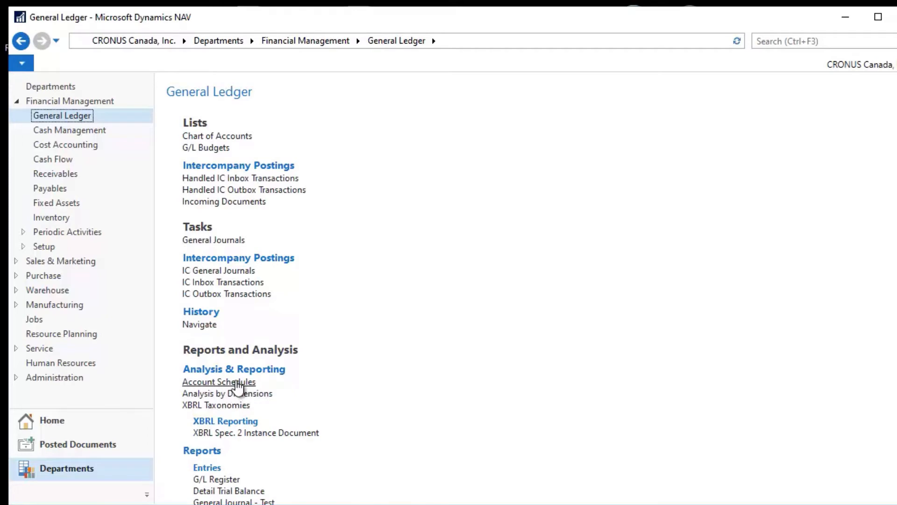
Open Account Schedules under Analysis & Reporting to list the schedule names.
left_click(219, 382)
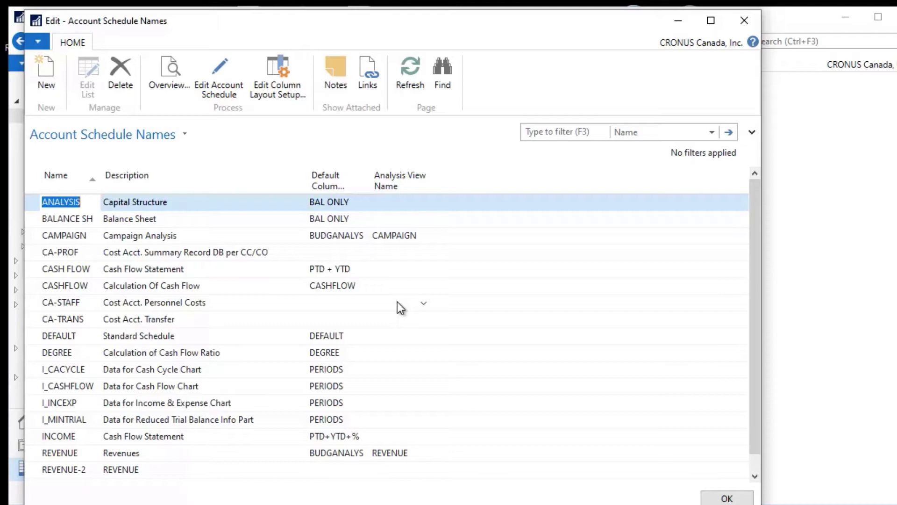
mouse_move(475, 322)
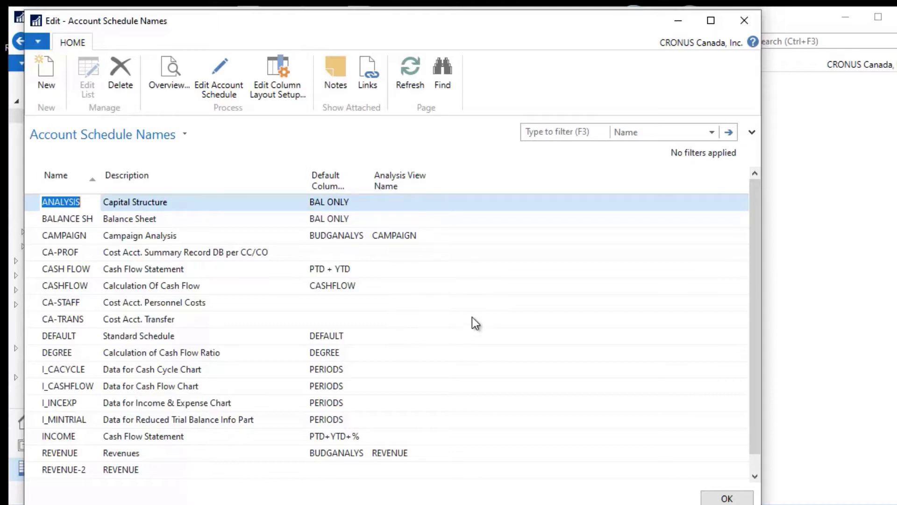
mouse_move(132, 446)
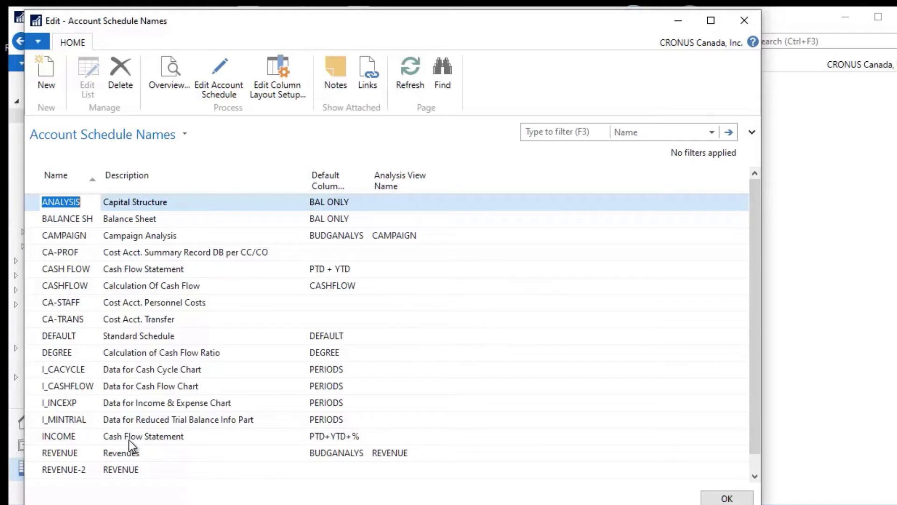
mouse_move(165, 348)
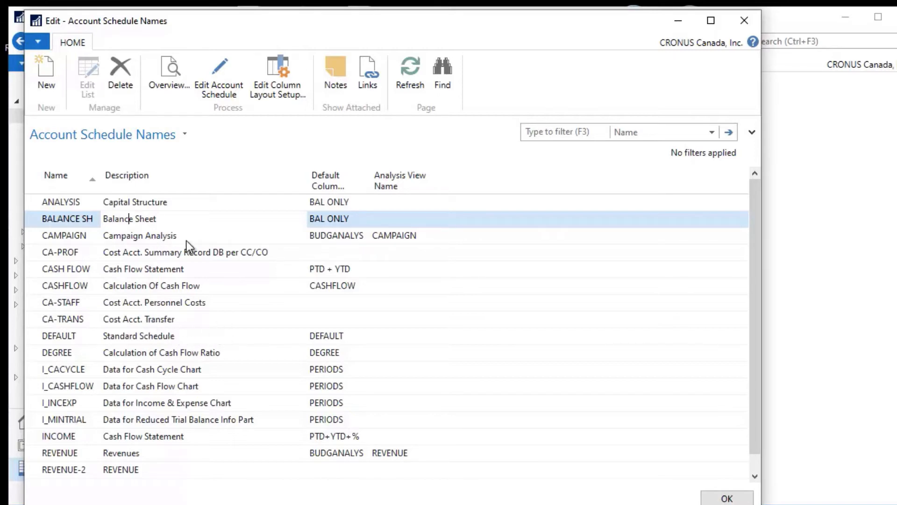
mouse_move(461, 151)
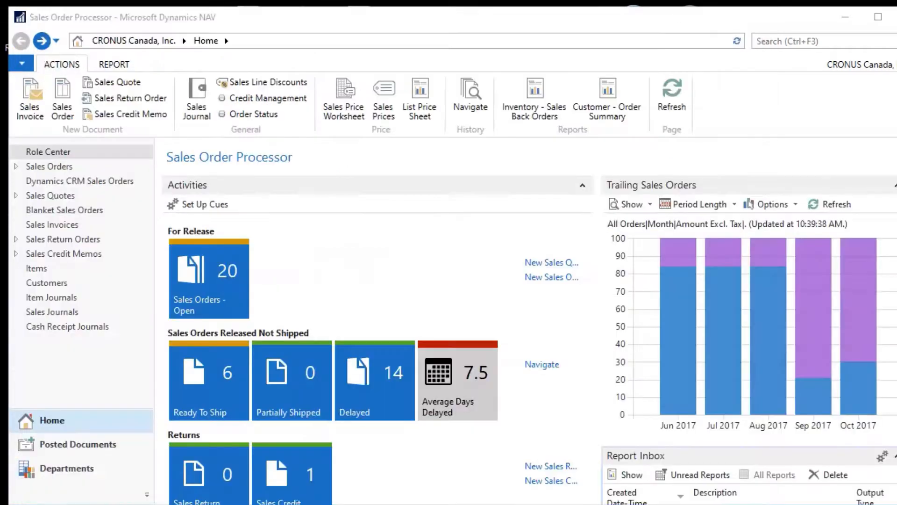
mouse_move(303, 375)
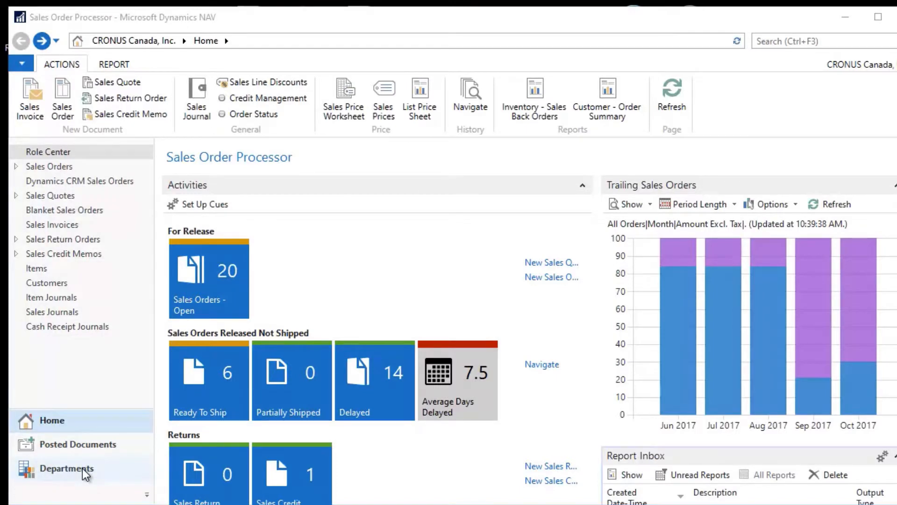
Navigate back through Departments to the General Ledger page.
left_click(66, 468)
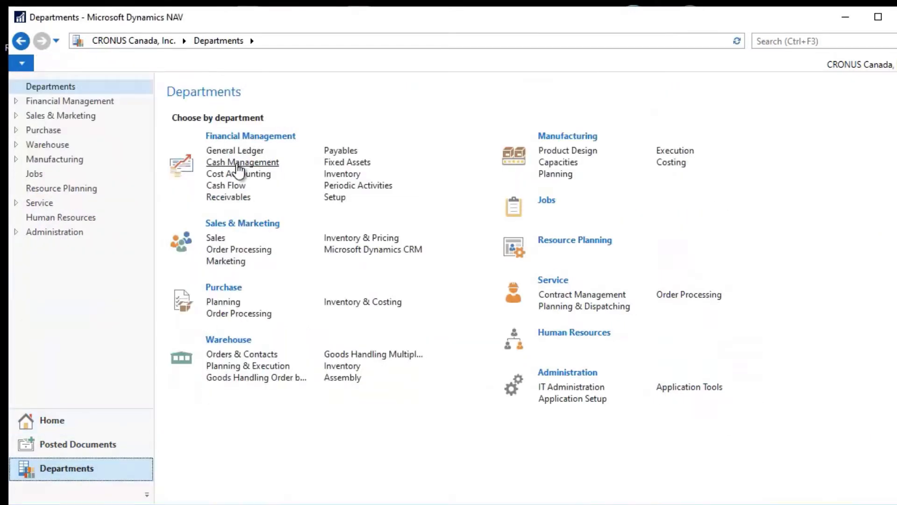
left_click(235, 150)
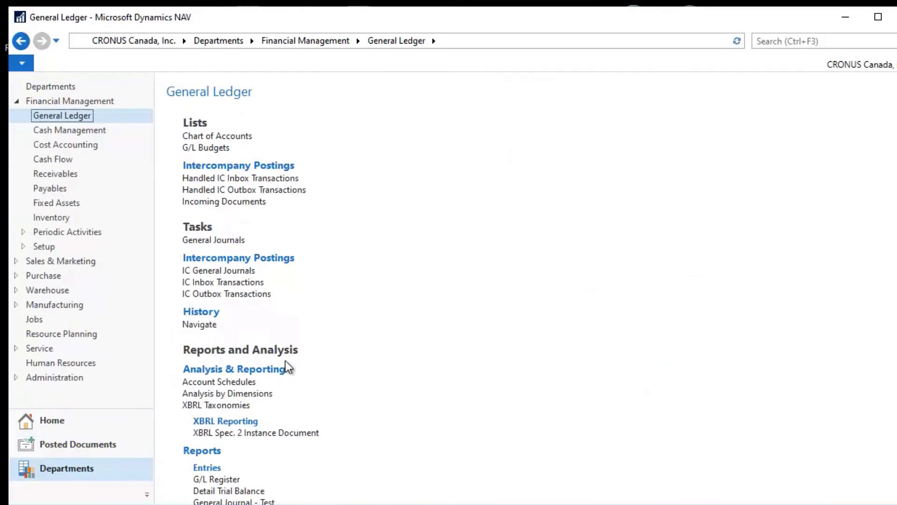
mouse_move(227, 393)
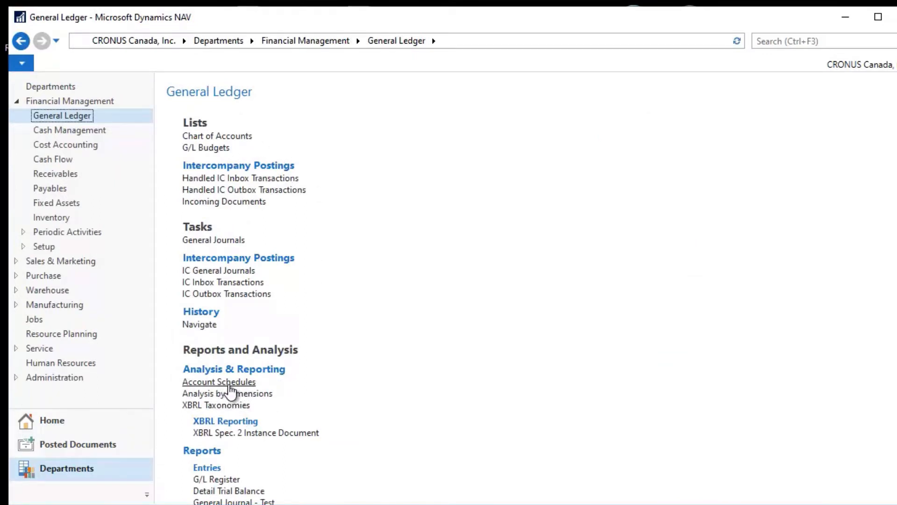
Reopen Account Schedules and select the REVENUE-2 schedule.
left_click(219, 382)
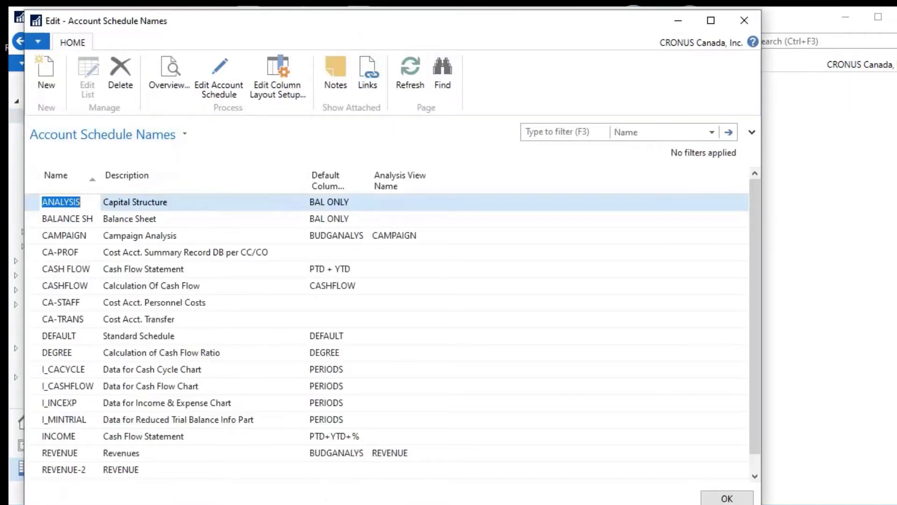
mouse_move(518, 255)
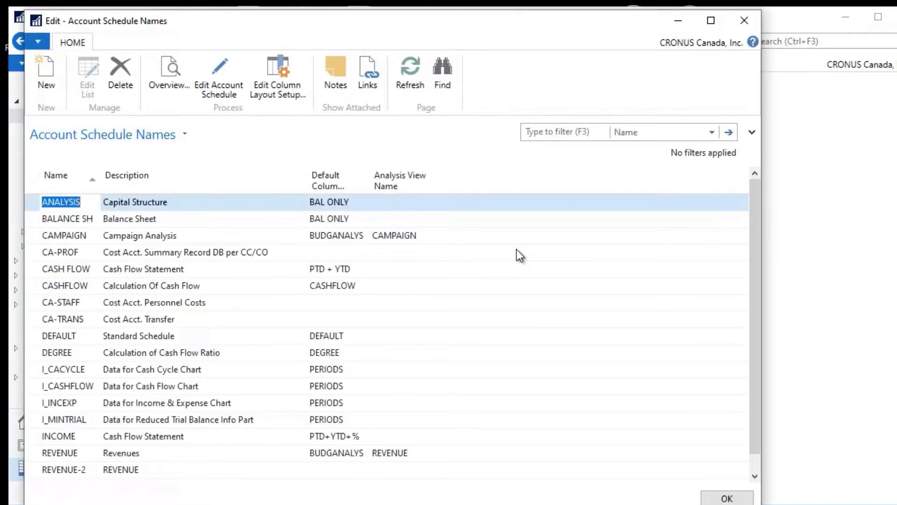
mouse_move(510, 249)
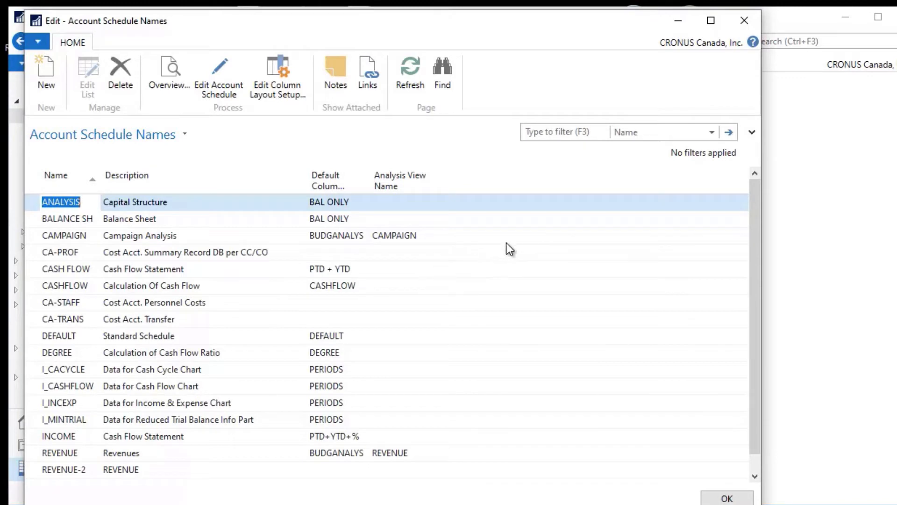
mouse_move(216, 497)
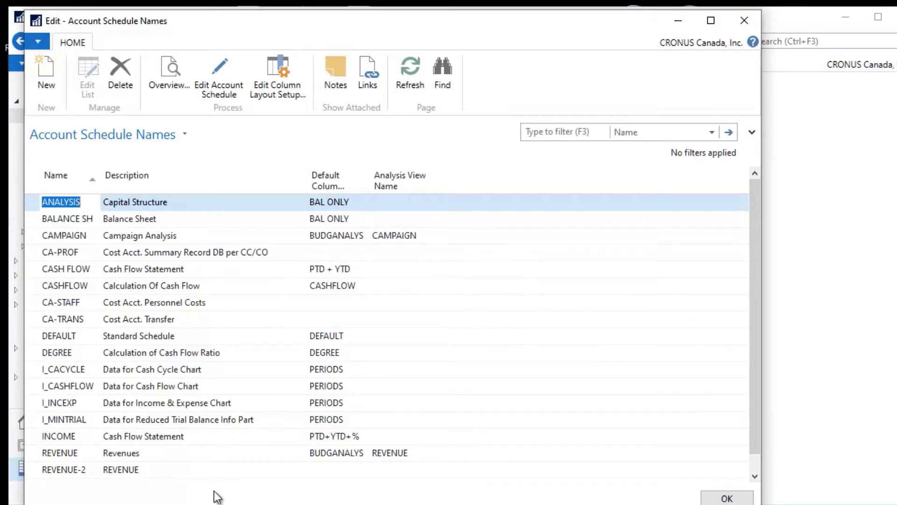
mouse_move(377, 479)
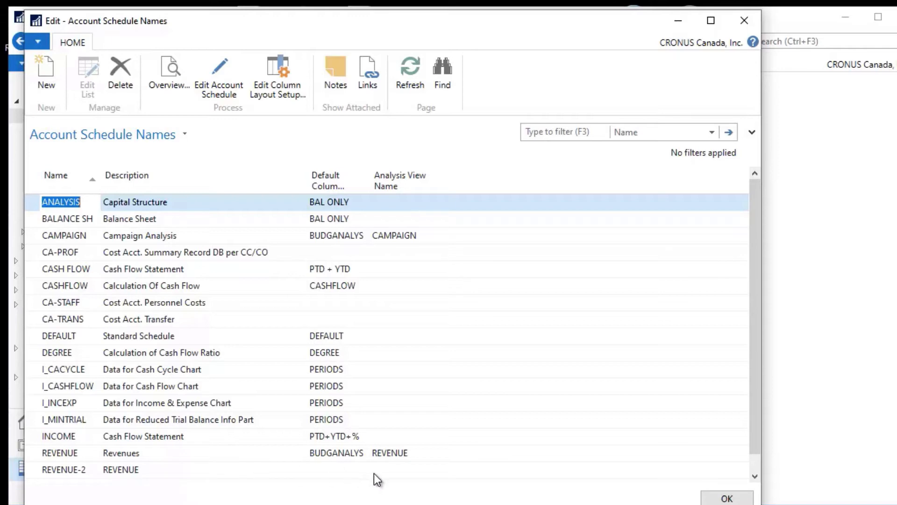
mouse_move(134, 473)
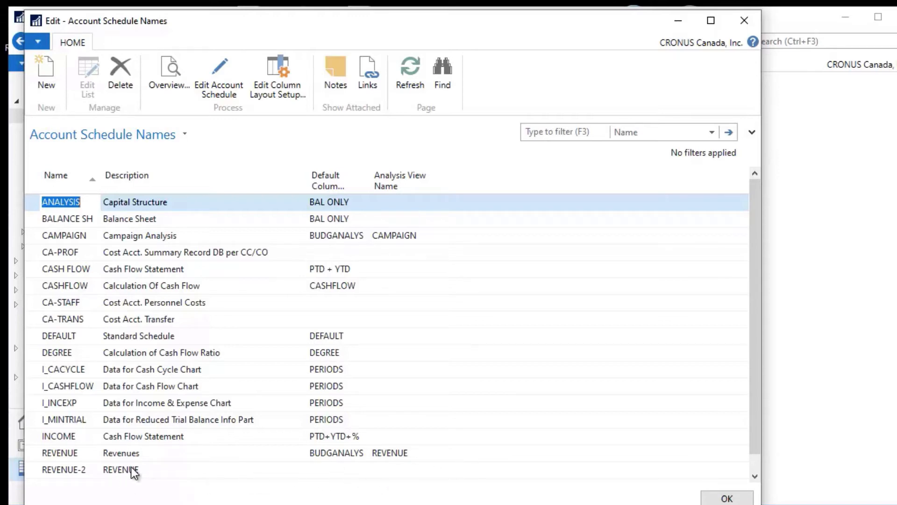
mouse_move(187, 474)
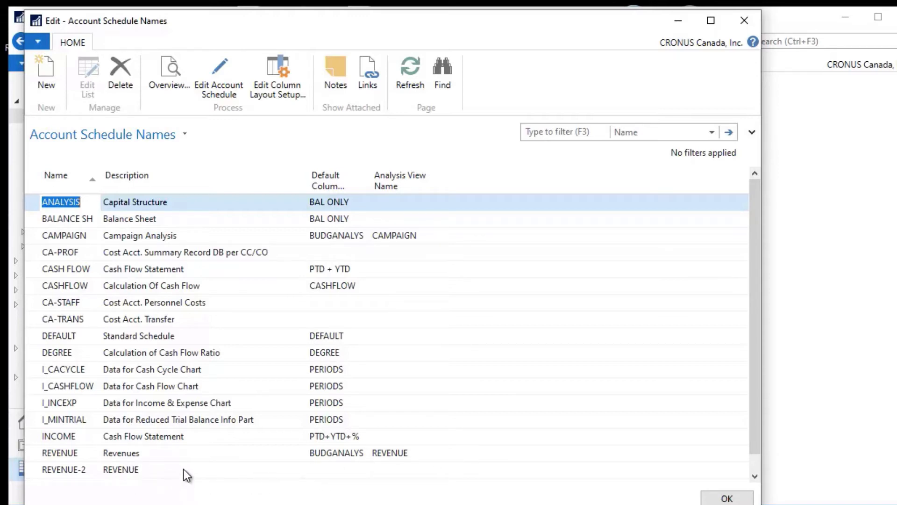
mouse_move(53, 480)
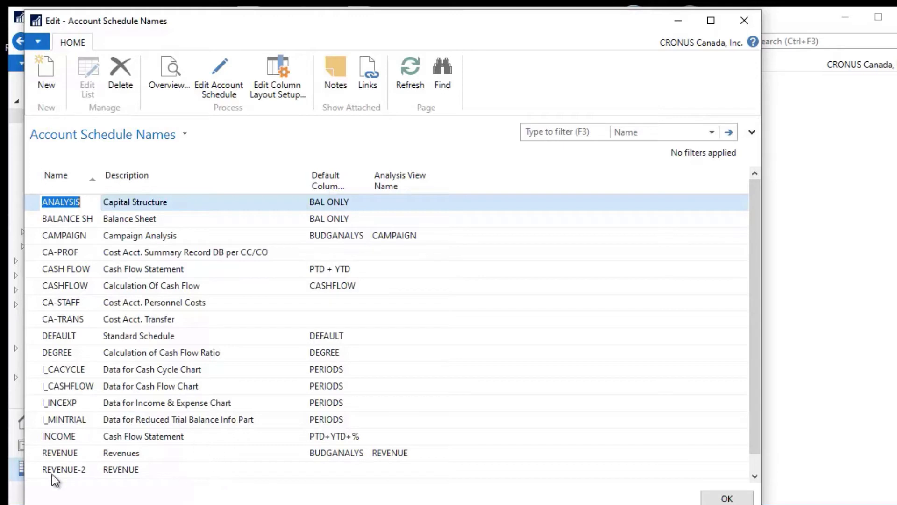
left_click(64, 469)
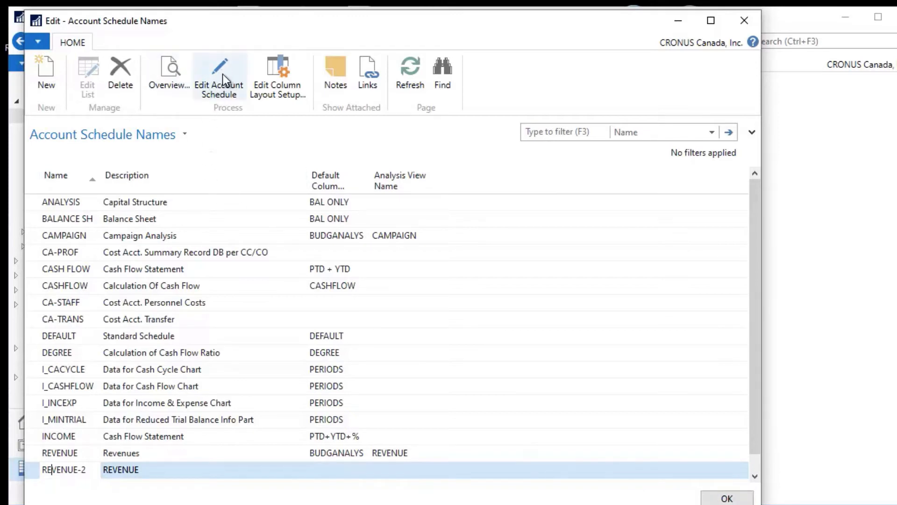
left_click(219, 74)
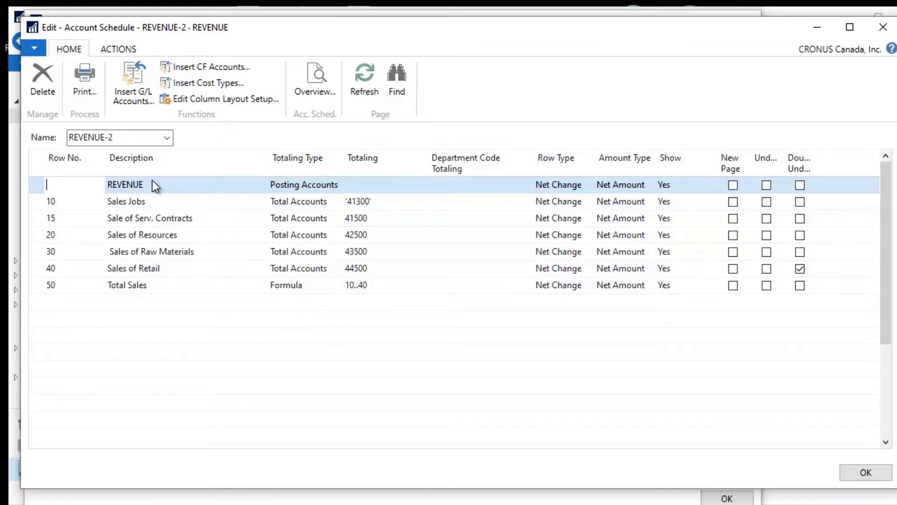
left_click(125, 184)
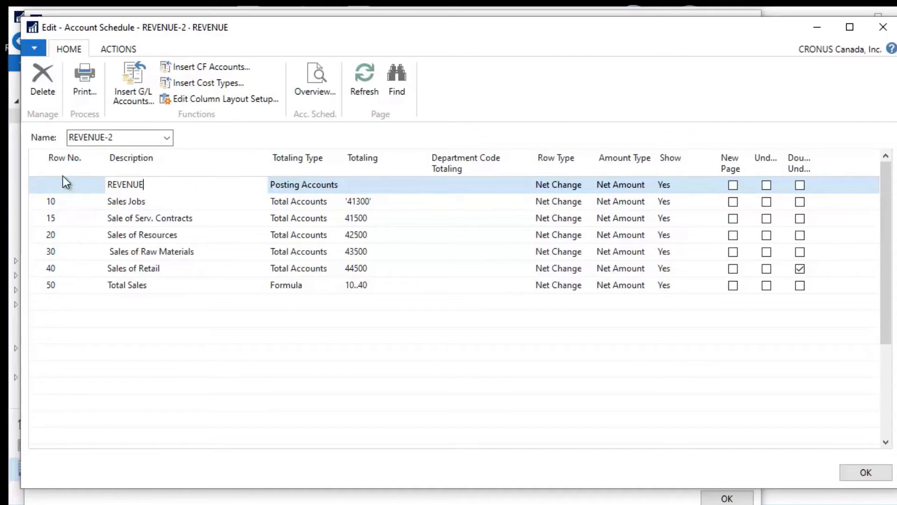
mouse_move(66, 214)
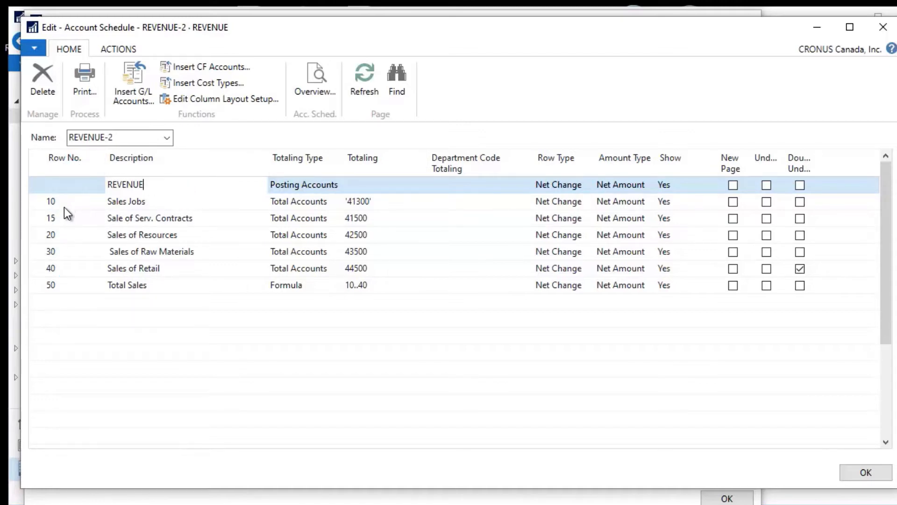
mouse_move(54, 230)
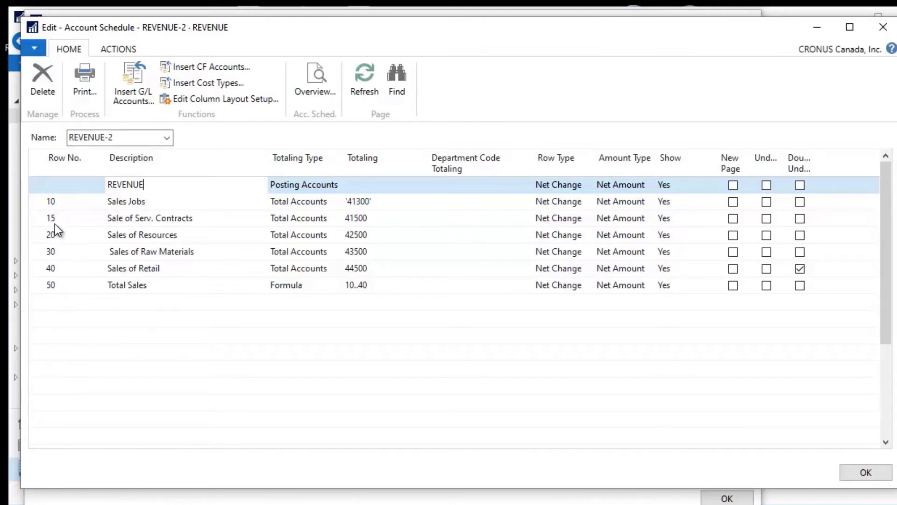
mouse_move(300, 234)
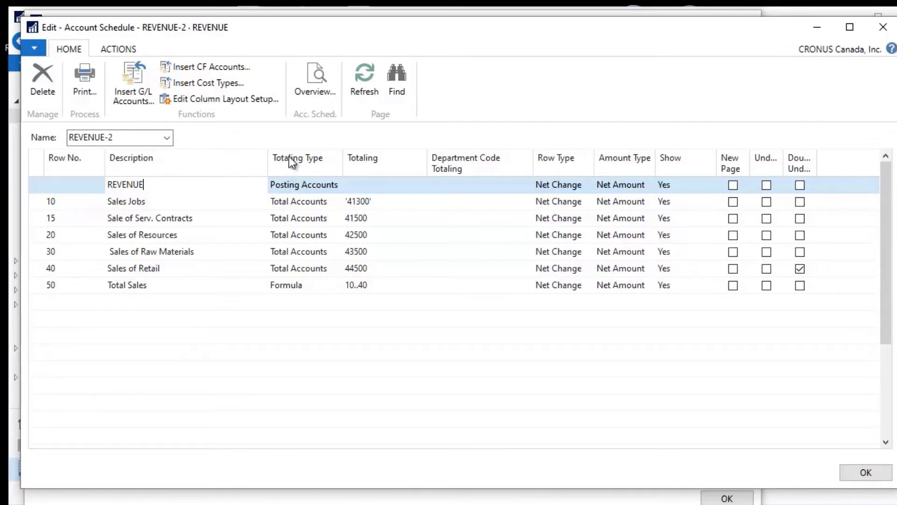
mouse_move(304, 181)
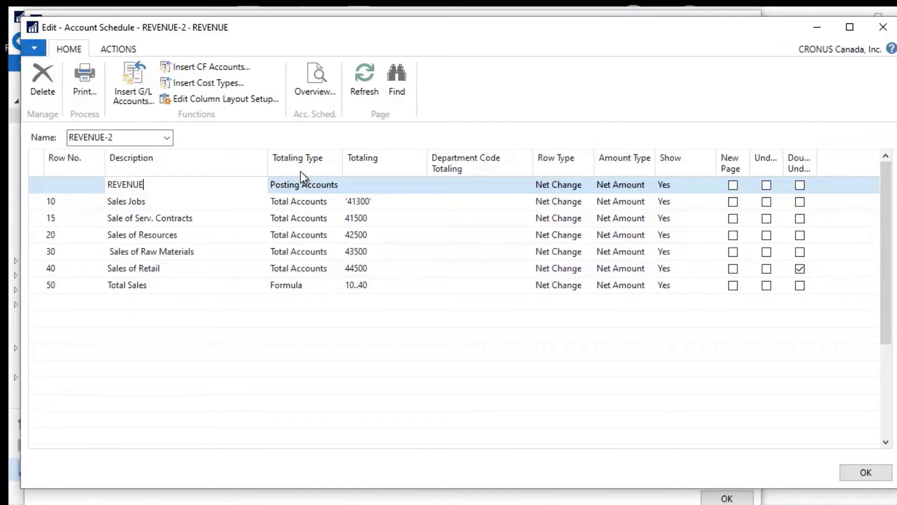
mouse_move(318, 209)
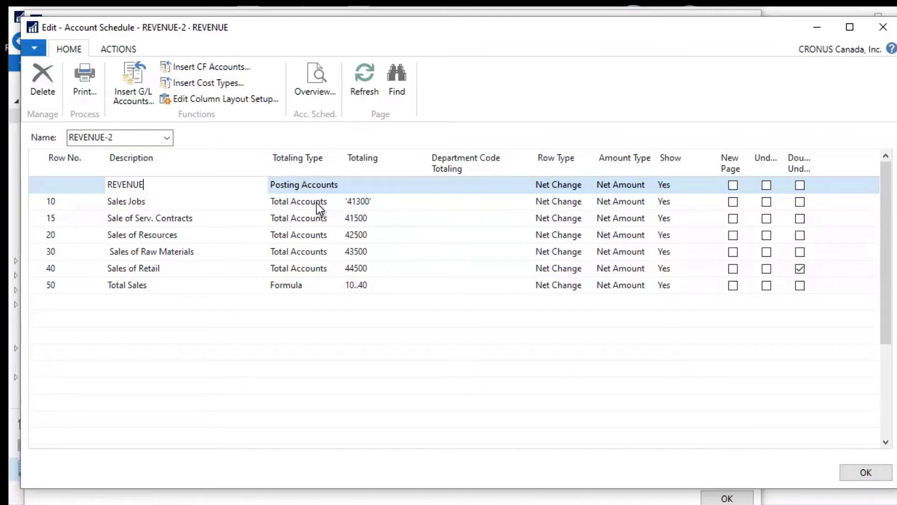
mouse_move(372, 207)
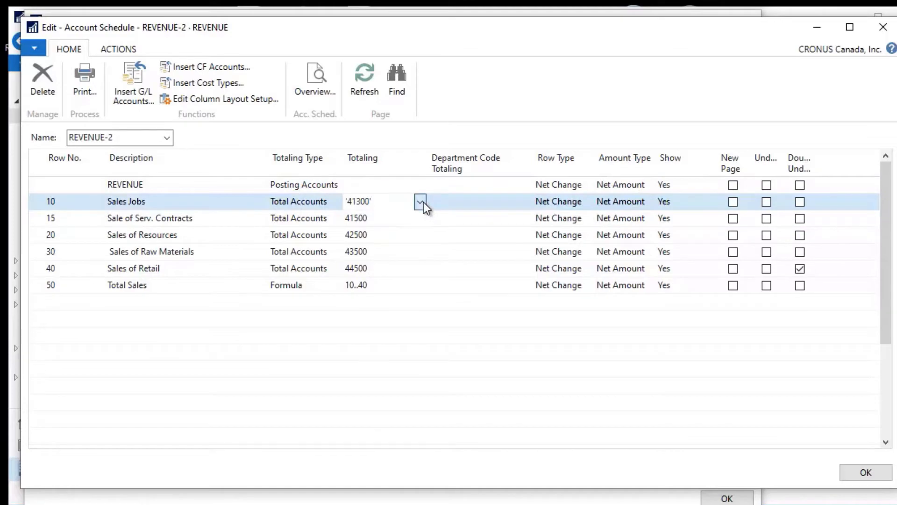
Look up G/L accounts from Sales Jobs totaling and scroll to the 42000–44000 sales accounts.
left_click(421, 202)
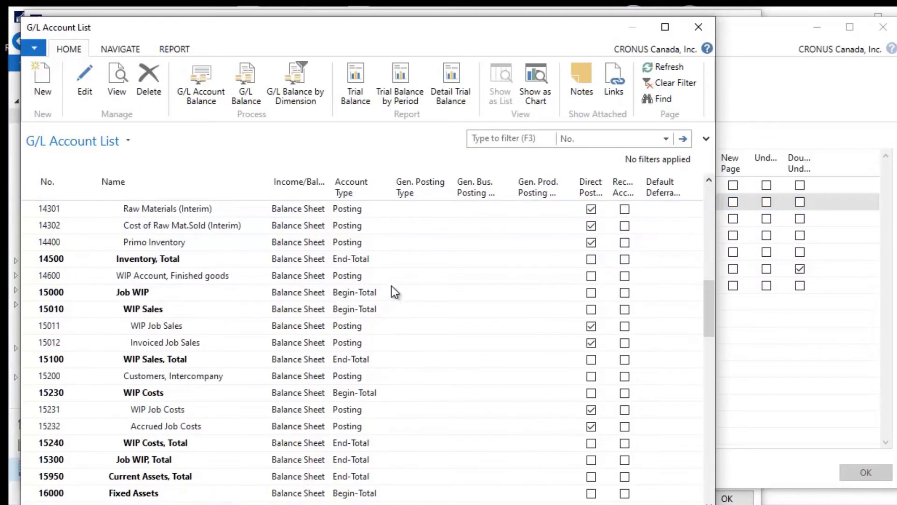
scroll("down", 3)
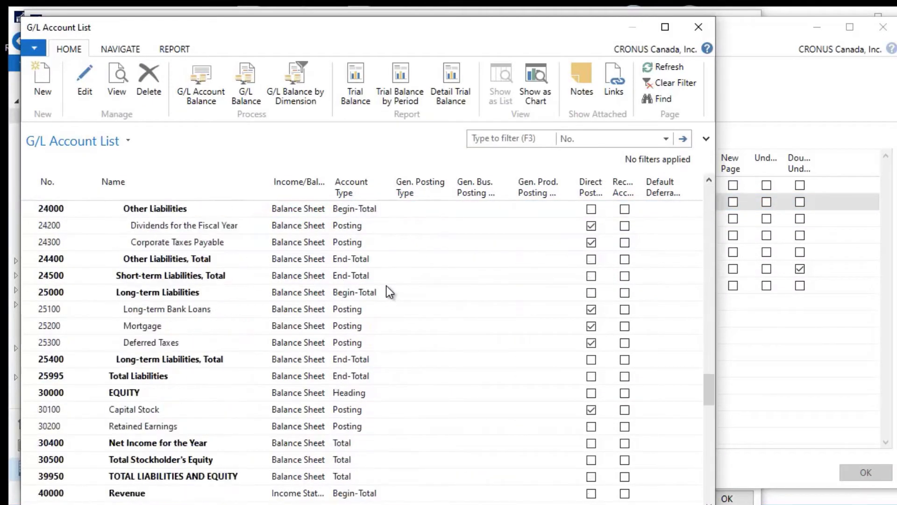
scroll("down", 3)
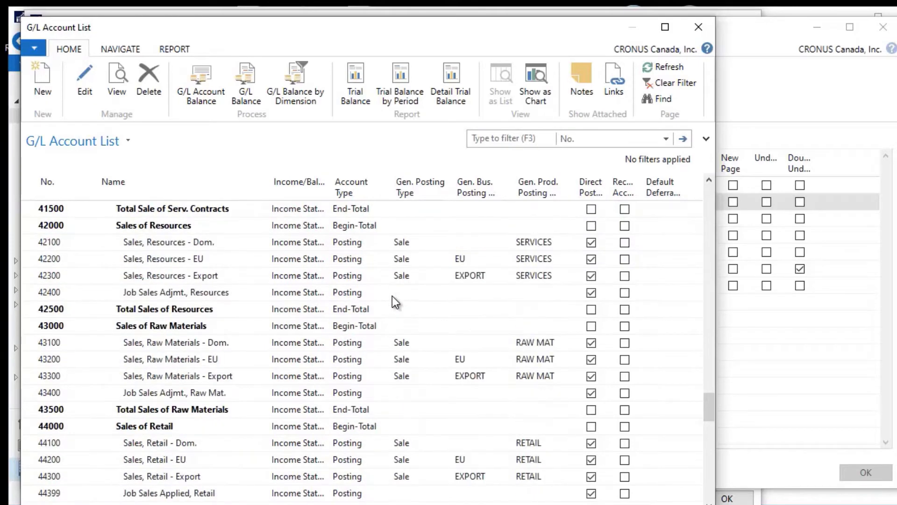
mouse_move(166, 233)
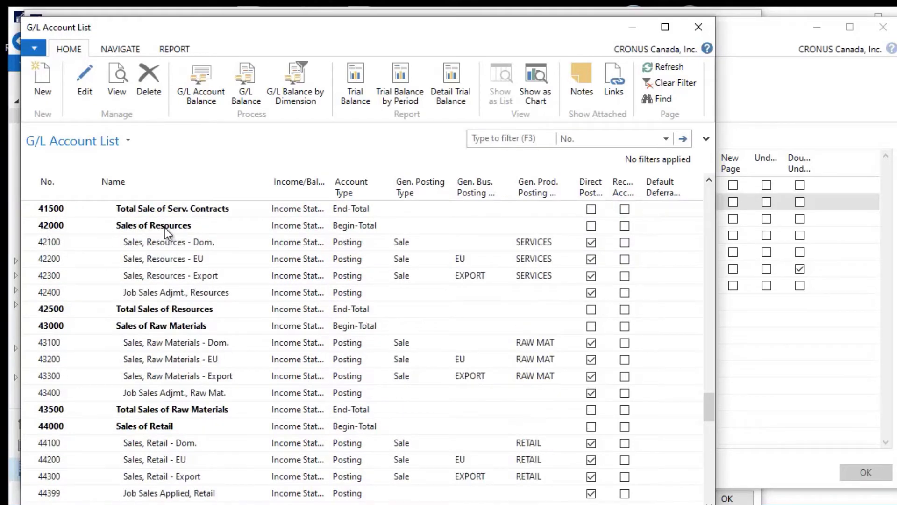
mouse_move(150, 336)
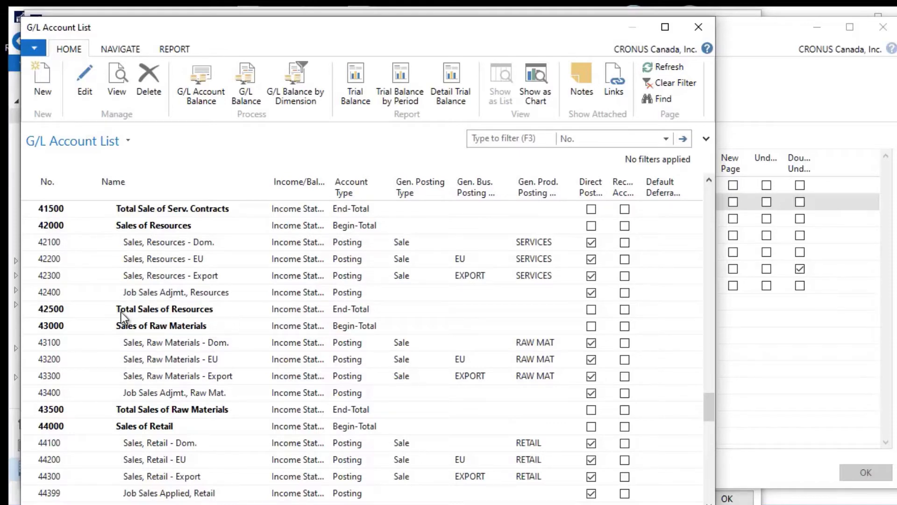
mouse_move(168, 411)
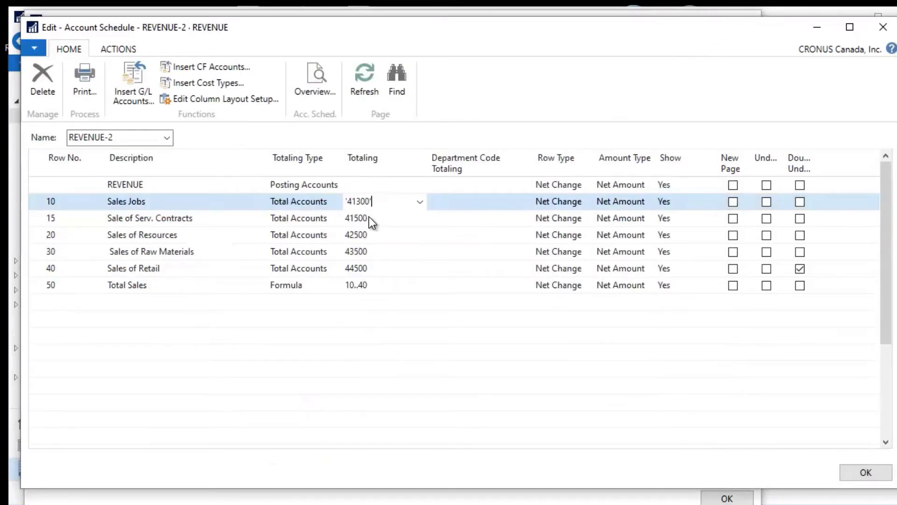
mouse_move(363, 246)
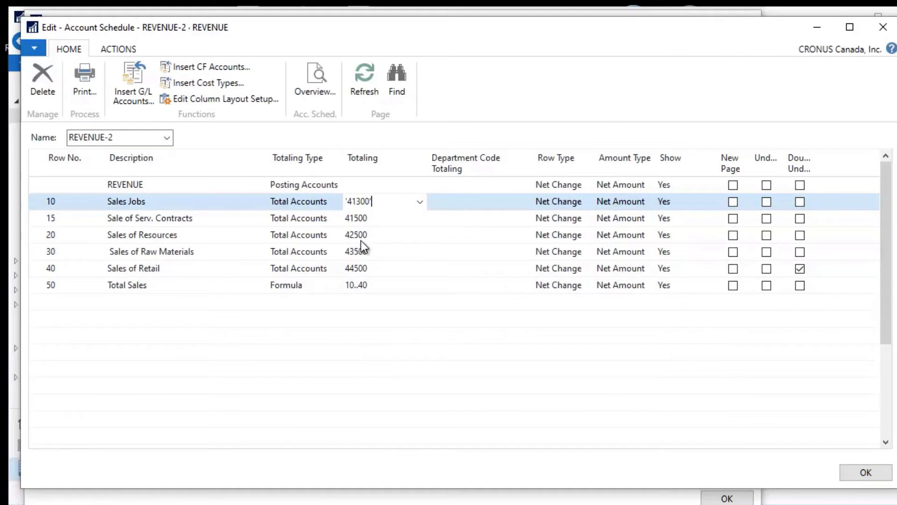
mouse_move(390, 275)
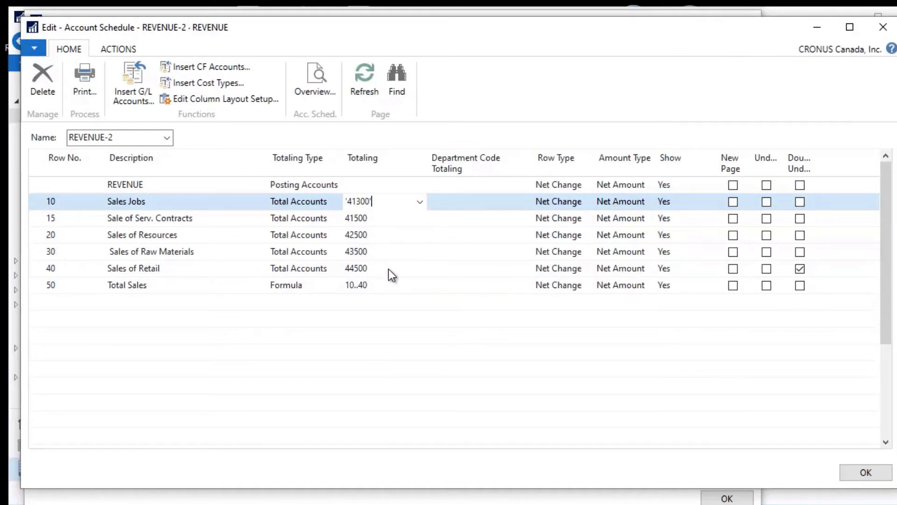
mouse_move(105, 291)
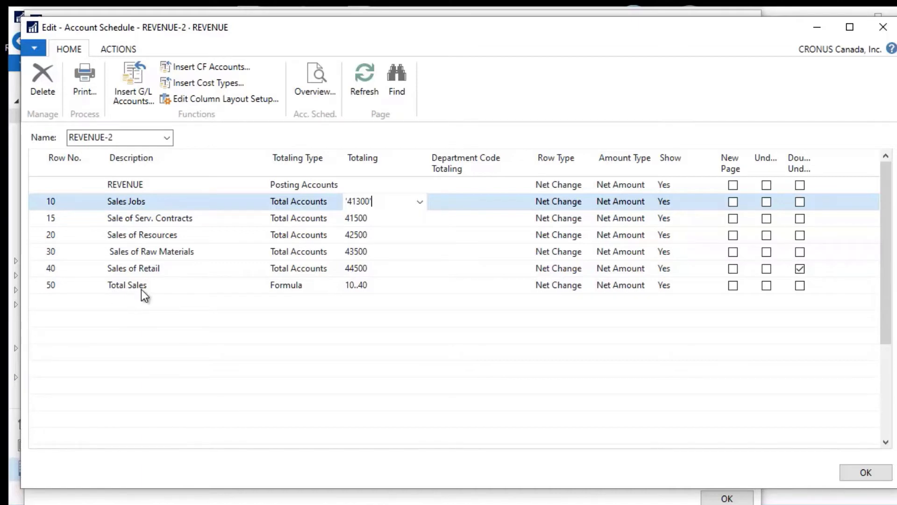
mouse_move(286, 295)
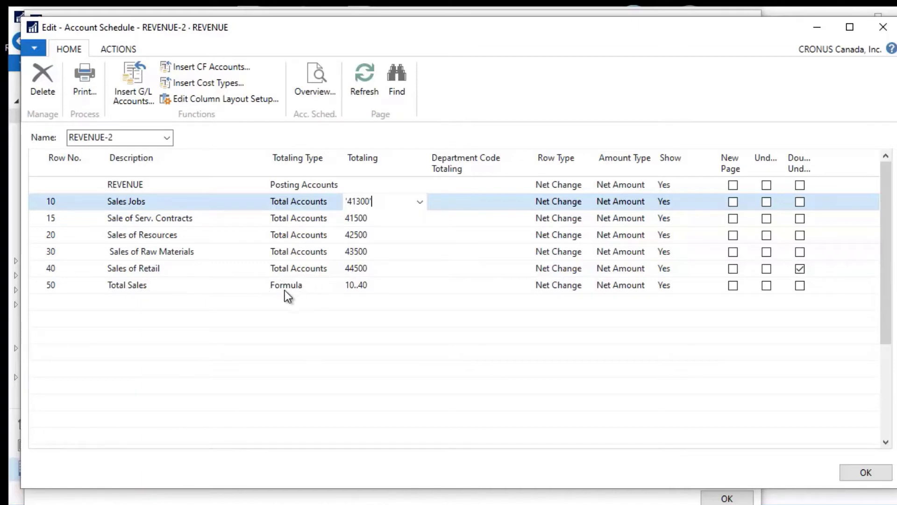
mouse_move(351, 294)
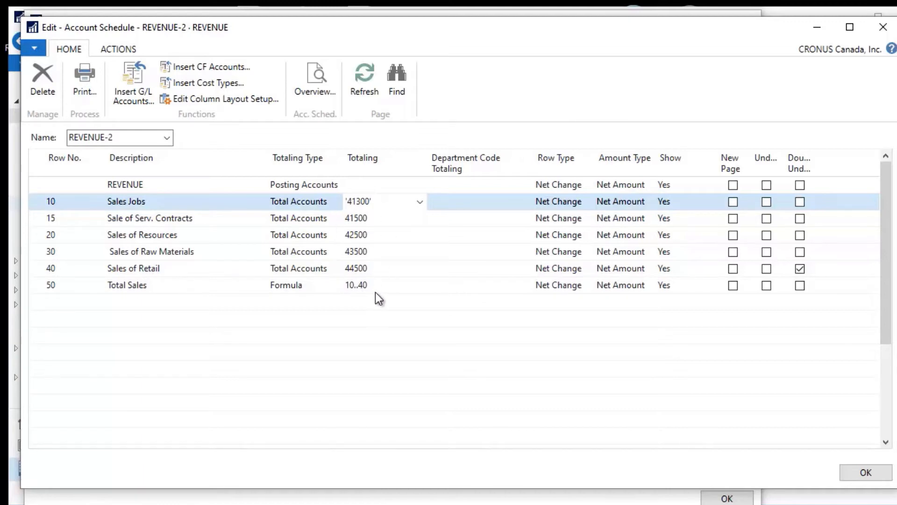
mouse_move(352, 284)
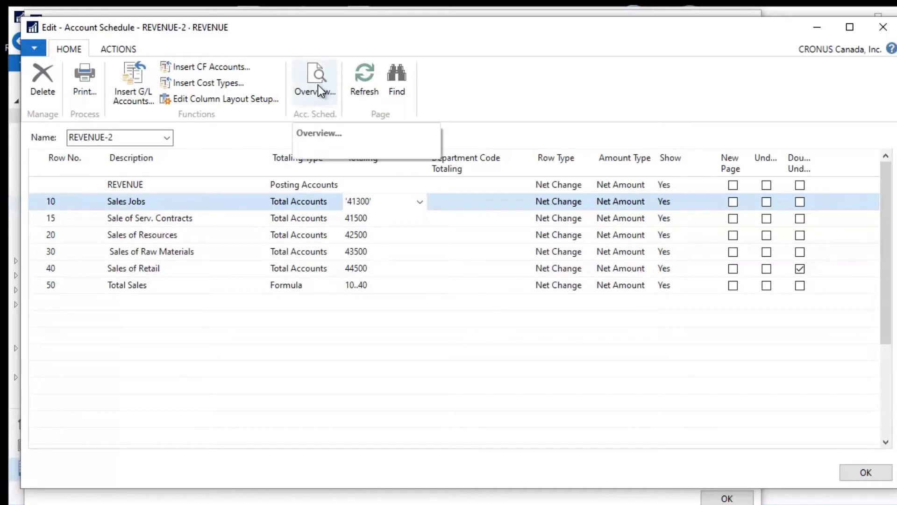
Preview REVENUE-2 in Acc. Schedule Overview using the BUDGANALYS column layout for January 2017.
left_click(313, 80)
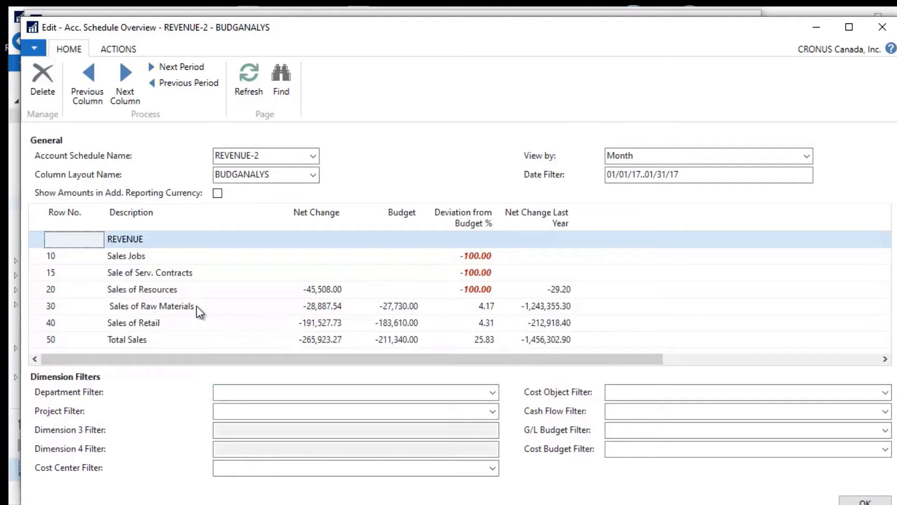
mouse_move(591, 300)
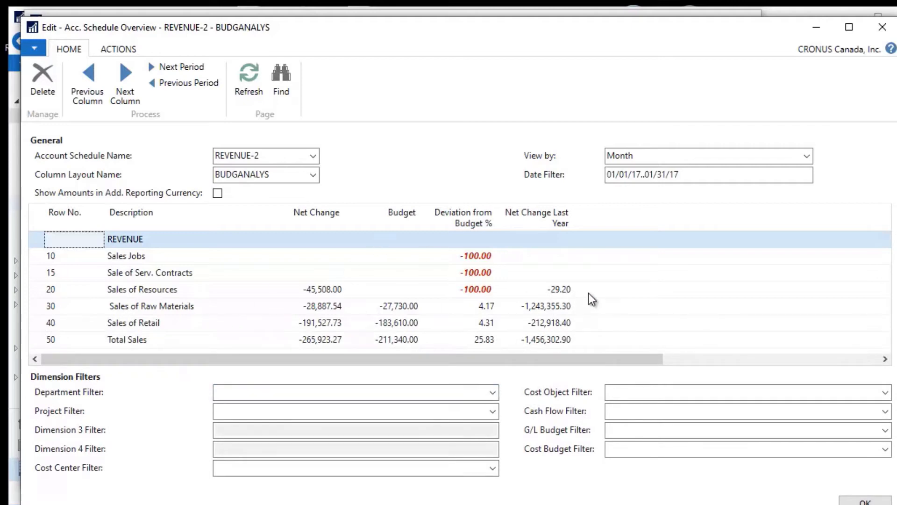
mouse_move(406, 319)
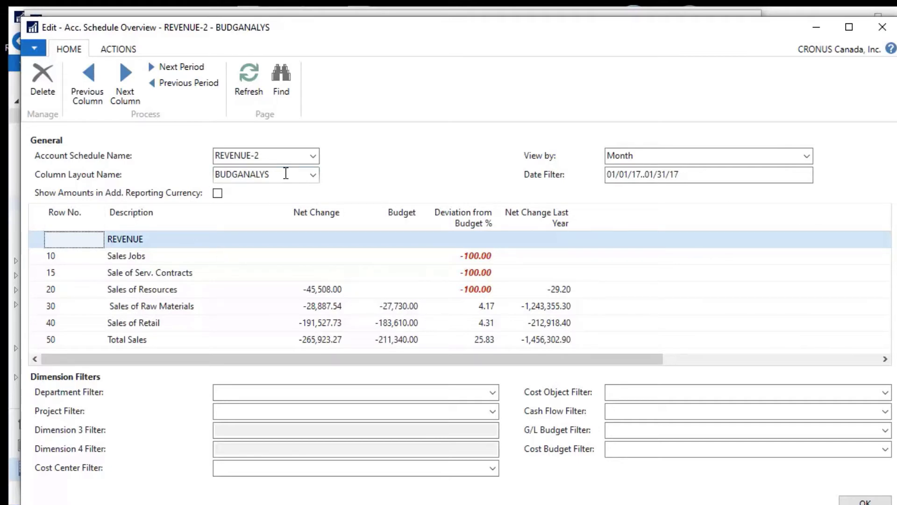
left_click(265, 175)
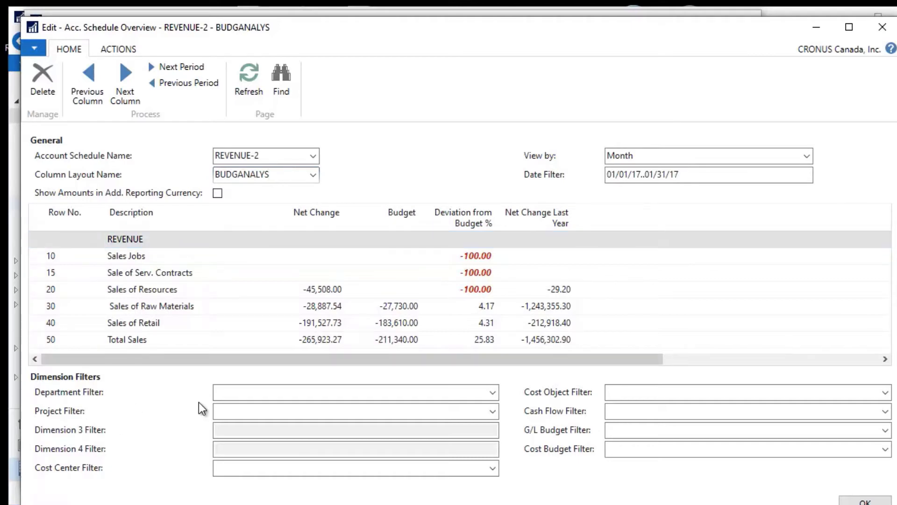
mouse_move(196, 477)
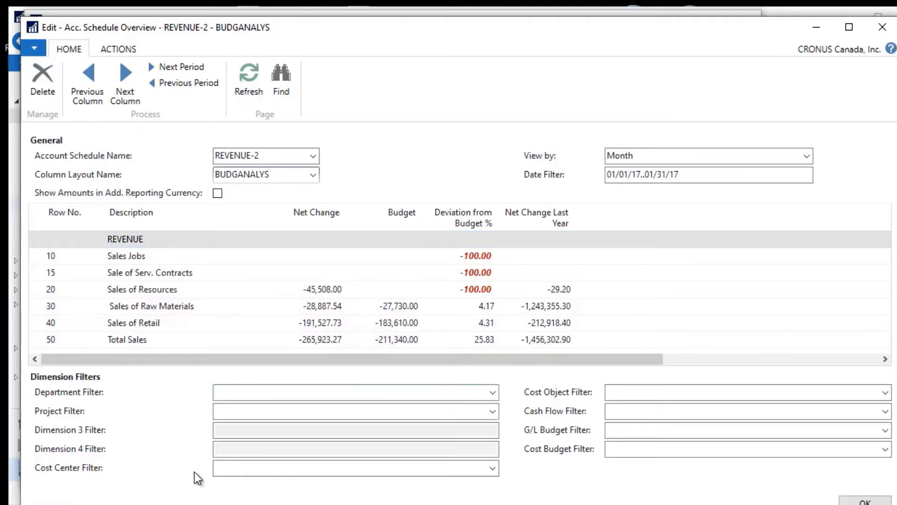
left_click(355, 392)
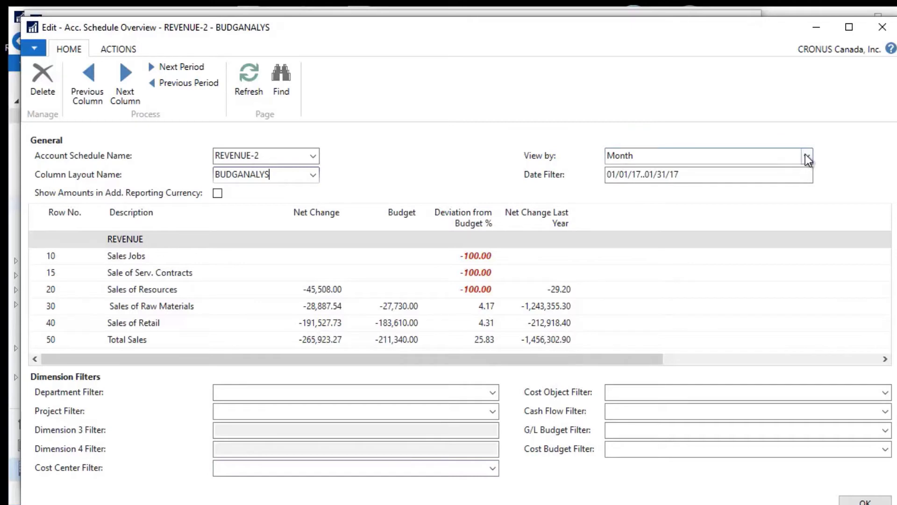
Keep View by set to Month, with date filter 01/01/17..01/31/17.
left_click(806, 155)
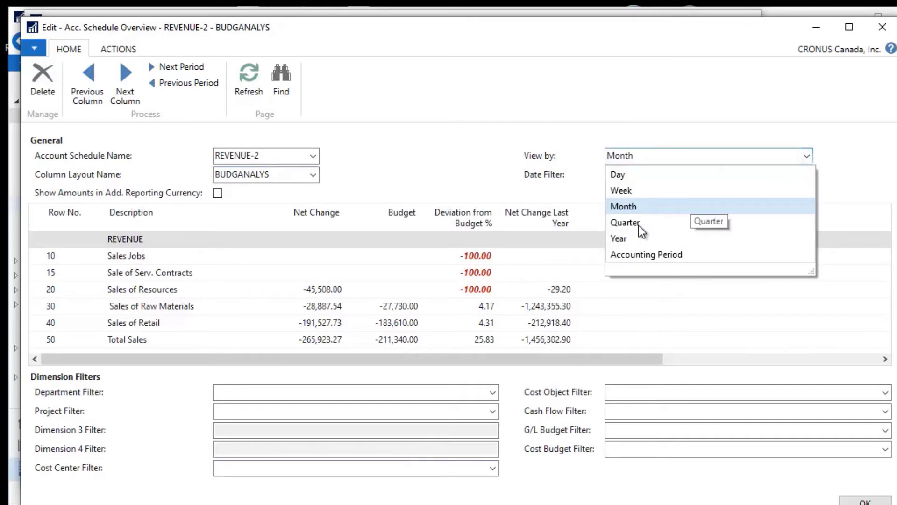
mouse_move(637, 195)
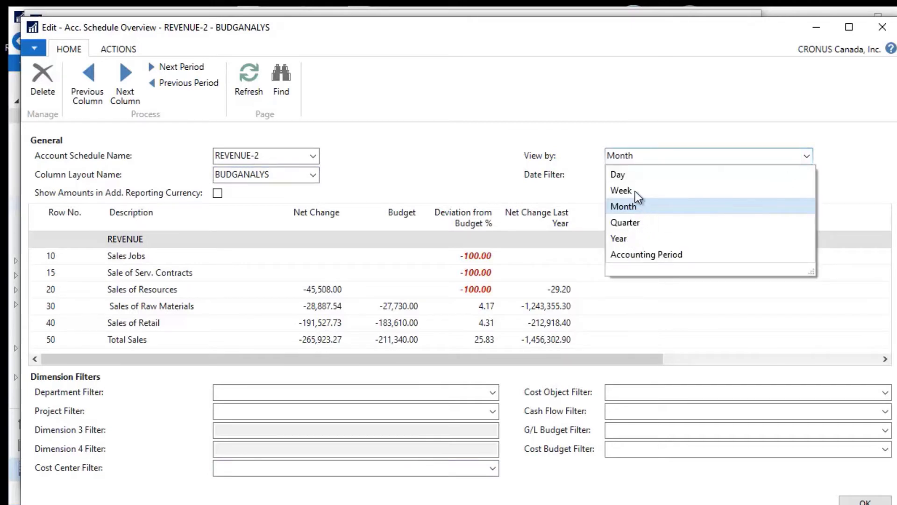
left_click(623, 206)
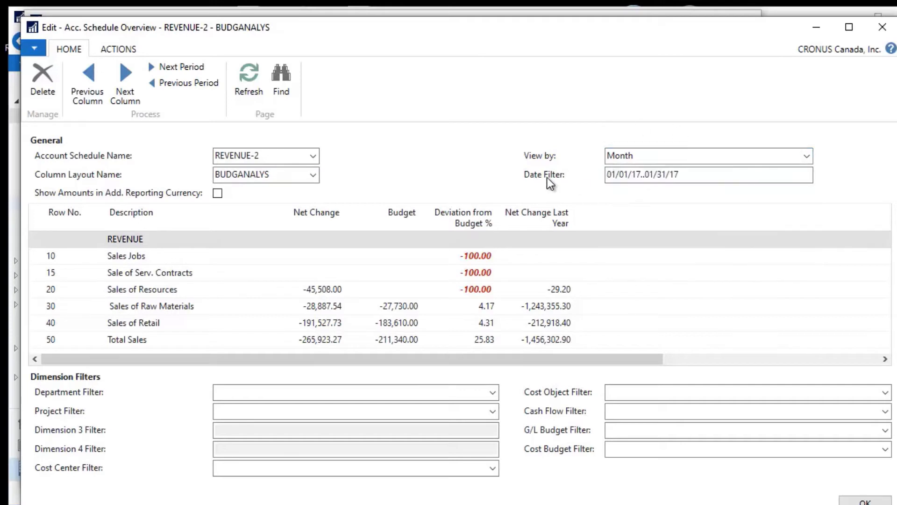
left_click(708, 174)
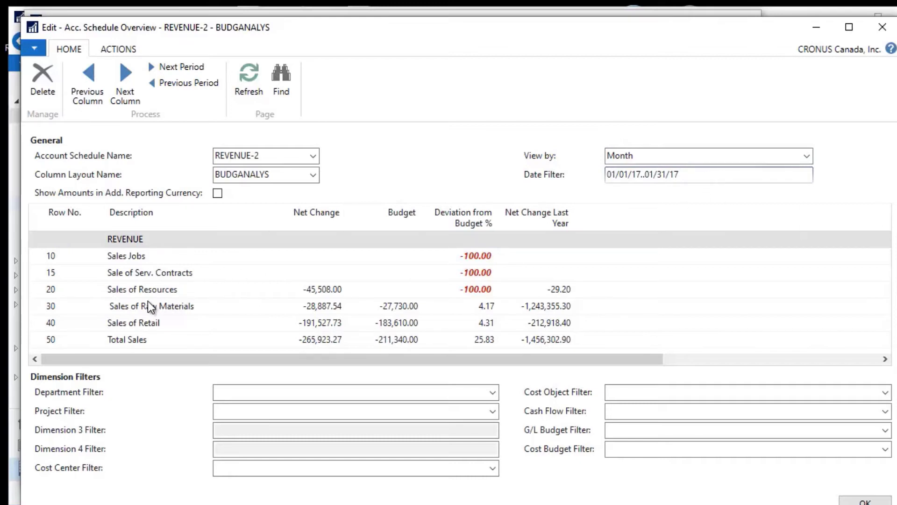
mouse_move(374, 316)
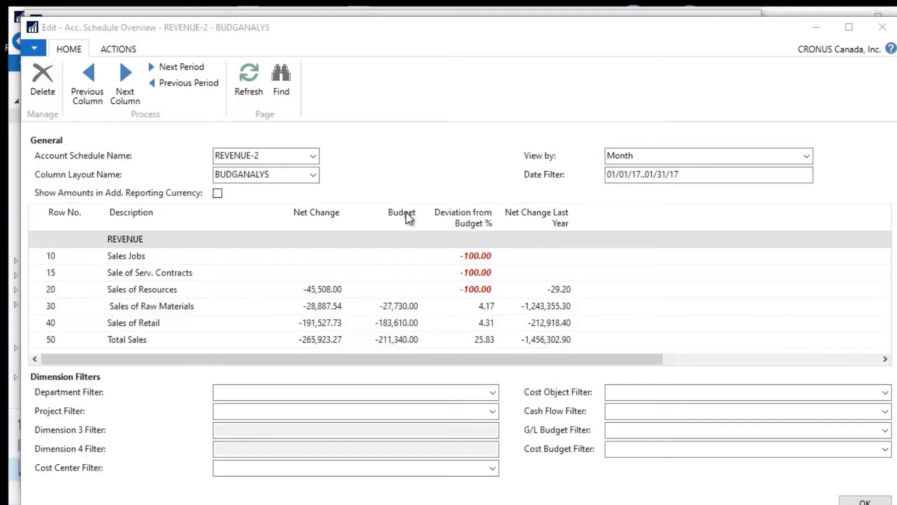
mouse_move(410, 222)
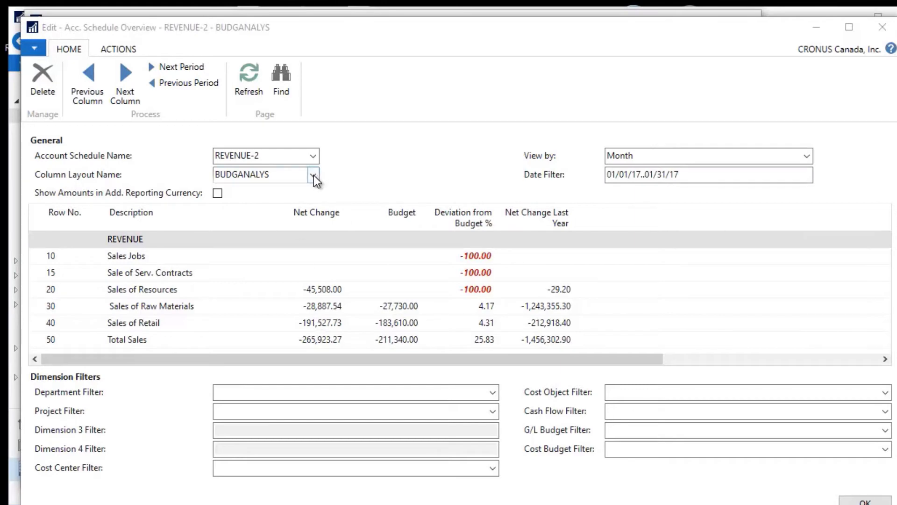
Switch the column layout to PTD + YTD.
left_click(314, 175)
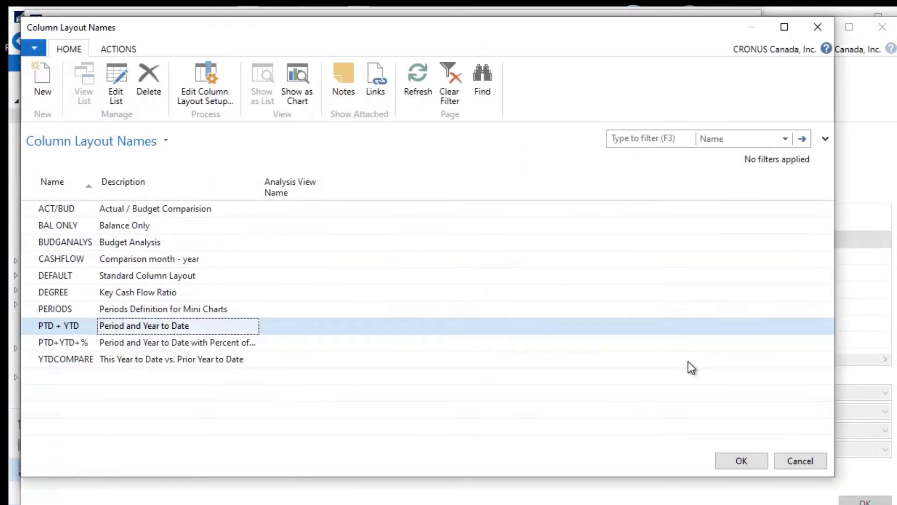
left_click(741, 461)
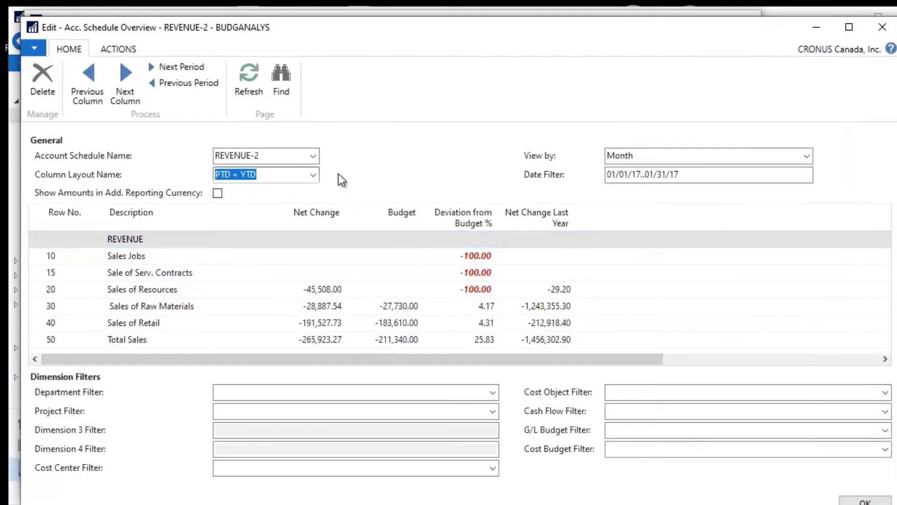
mouse_move(411, 203)
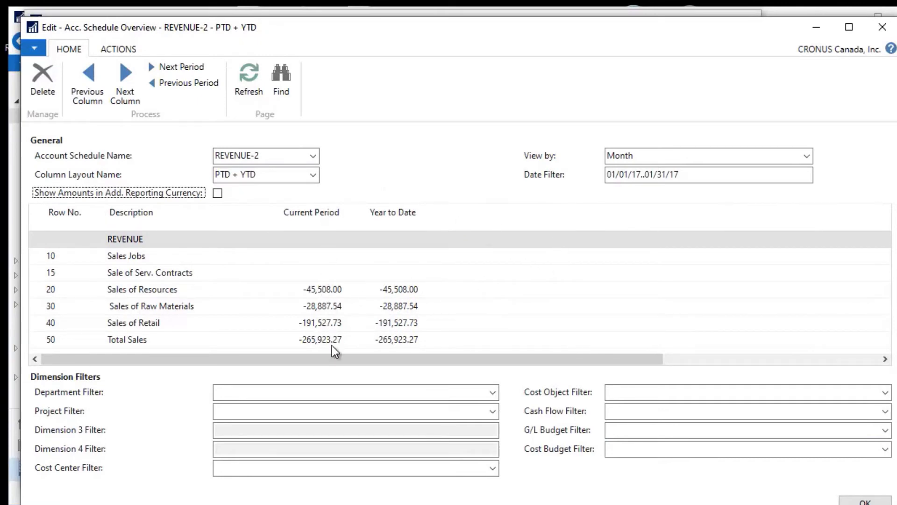
mouse_move(421, 347)
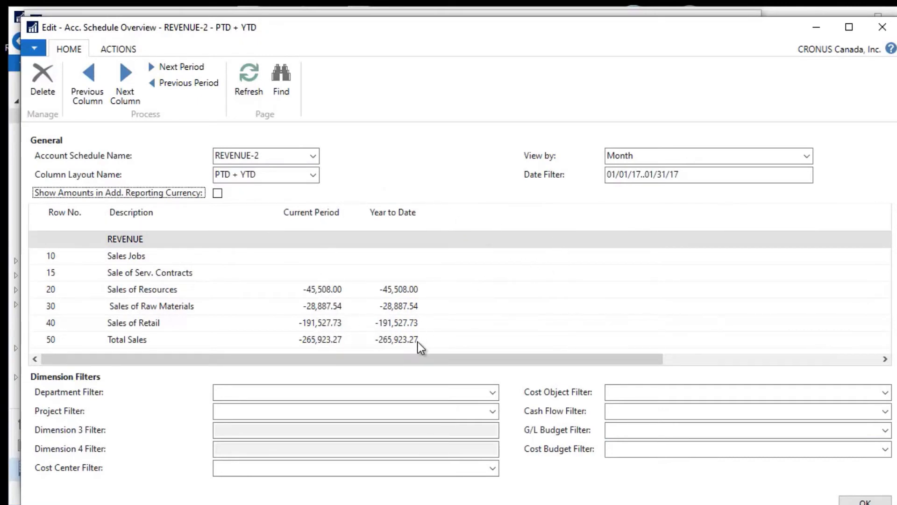
mouse_move(294, 295)
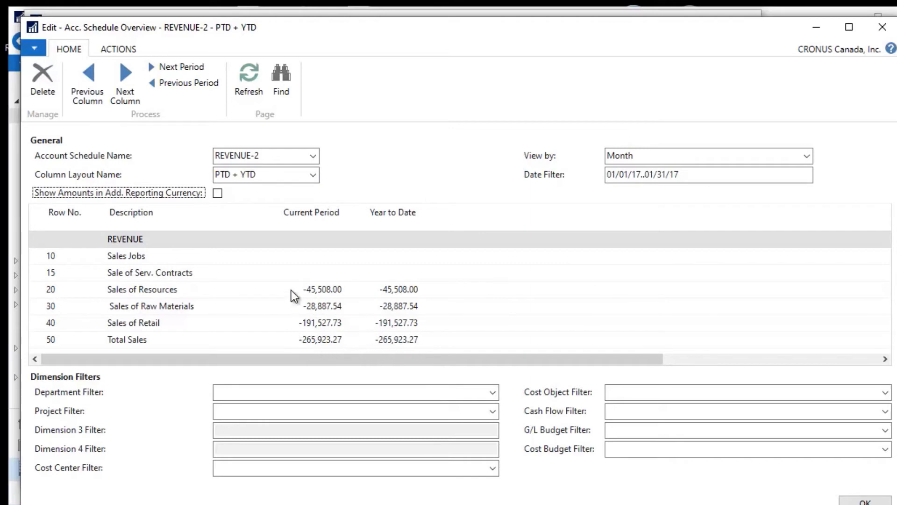
Set the column layout back to BUDGANALYS.
left_click(313, 174)
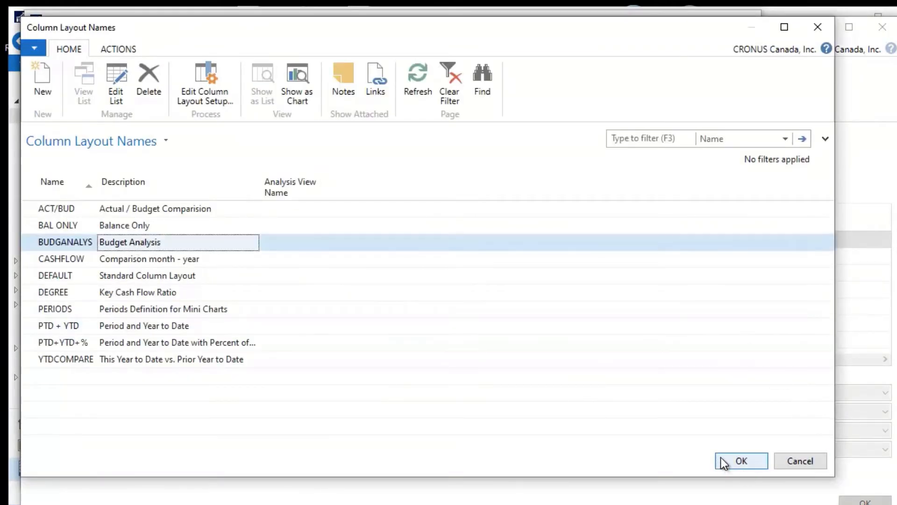
left_click(741, 461)
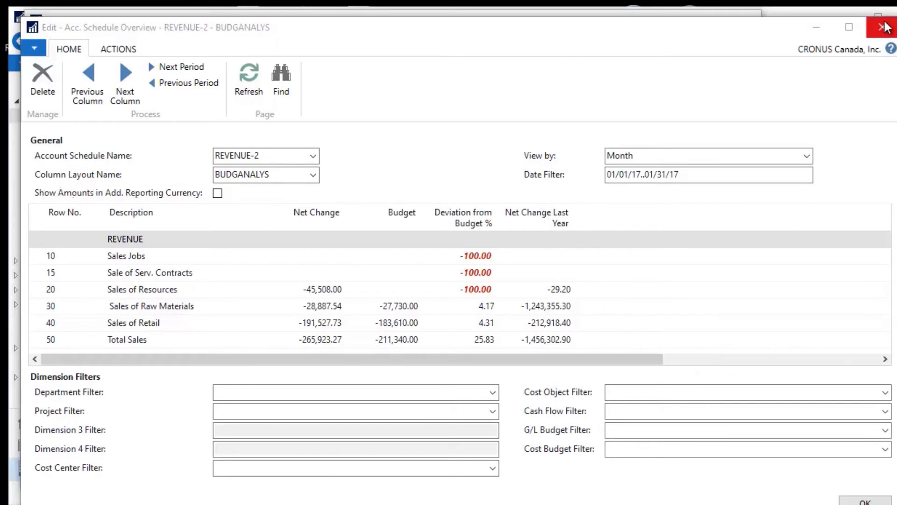
Close the overview and select the REVENUE schedule in Account Schedule Names.
left_click(885, 27)
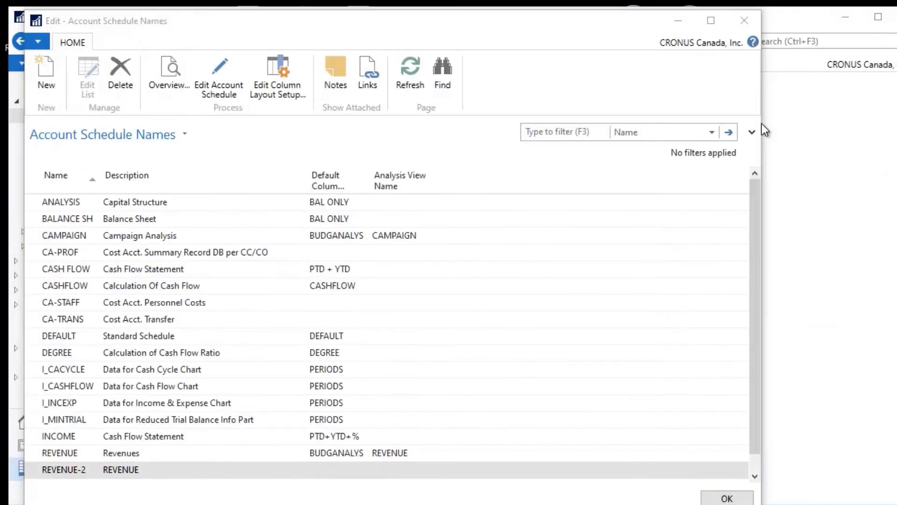
left_click(60, 453)
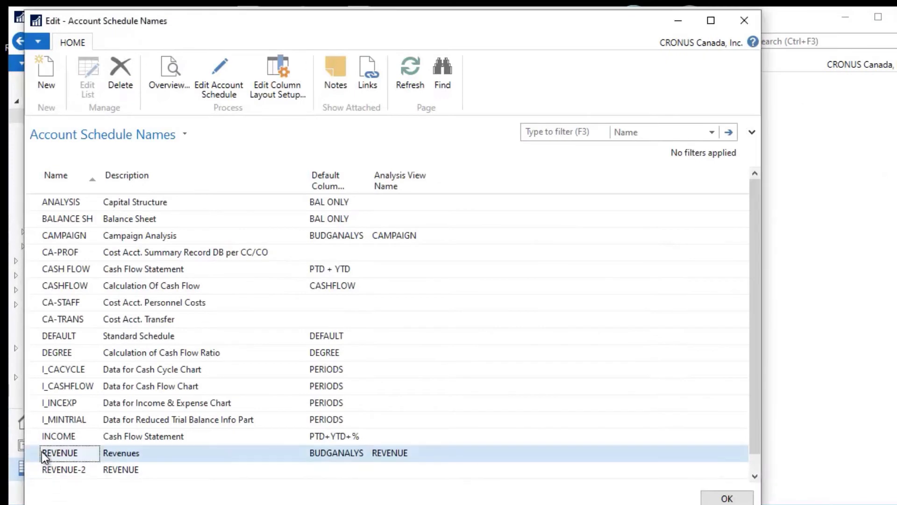
mouse_move(383, 469)
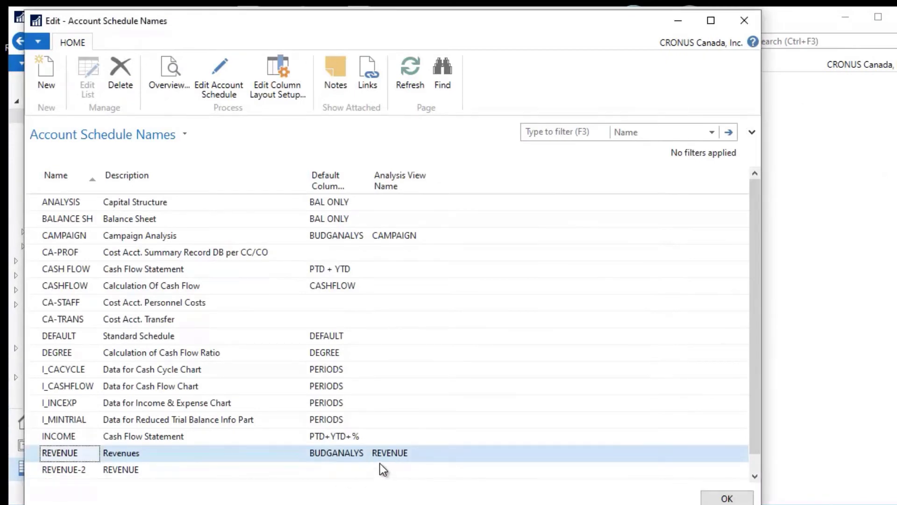
mouse_move(421, 234)
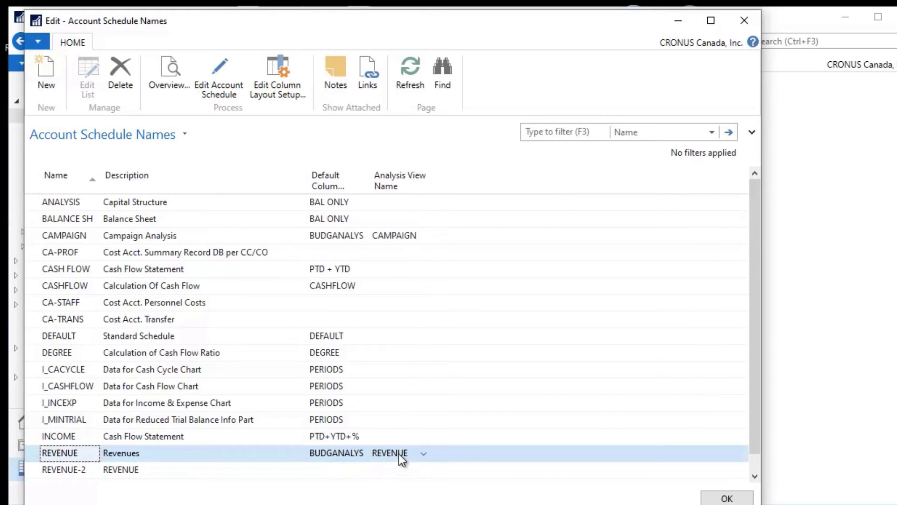
mouse_move(417, 461)
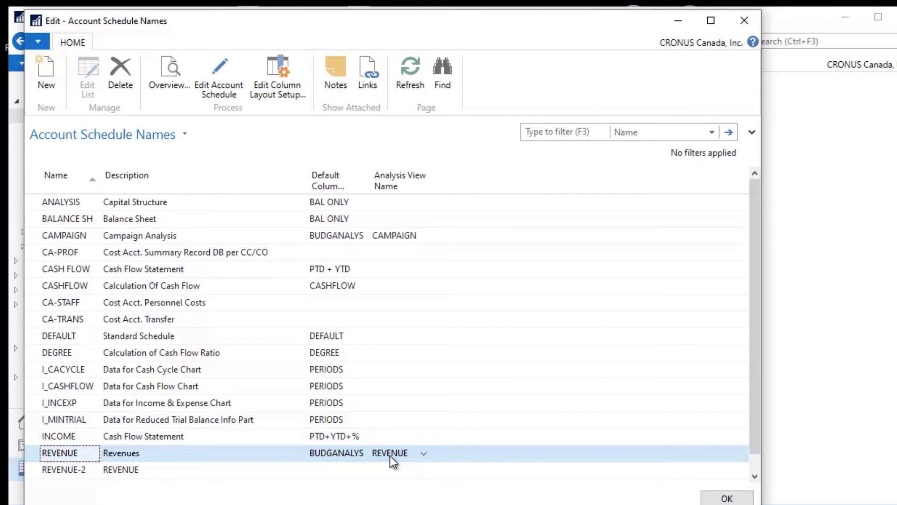
mouse_move(421, 462)
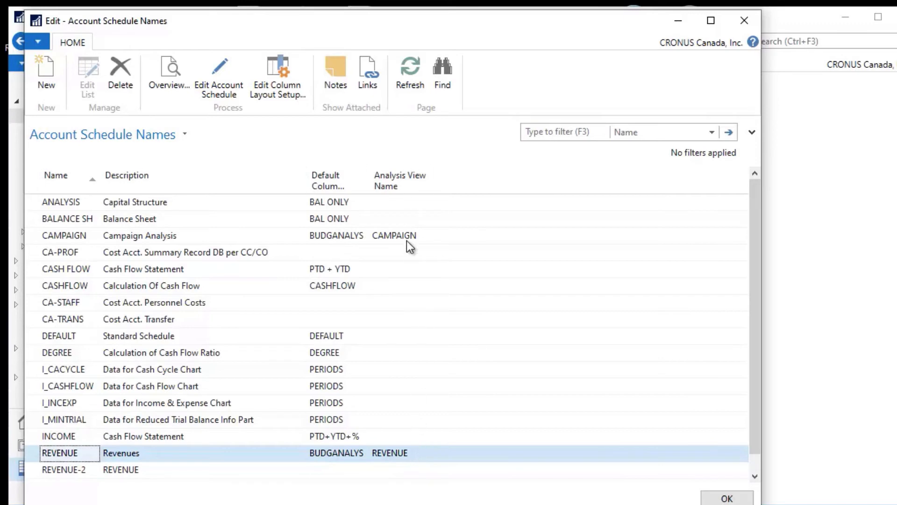
mouse_move(403, 458)
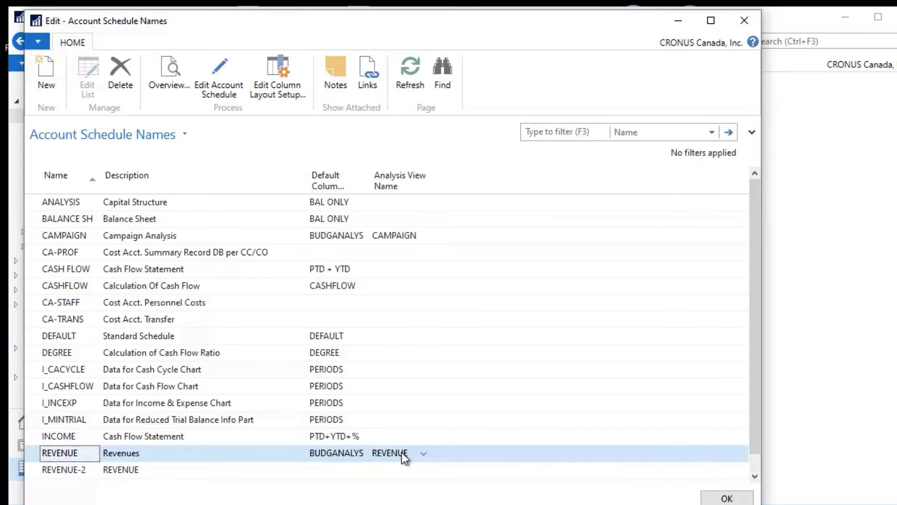
left_click(219, 75)
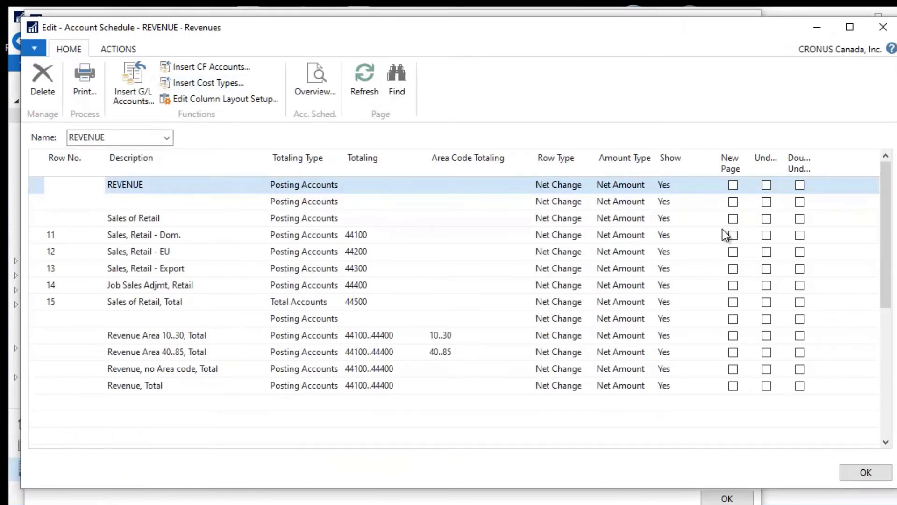
mouse_move(264, 213)
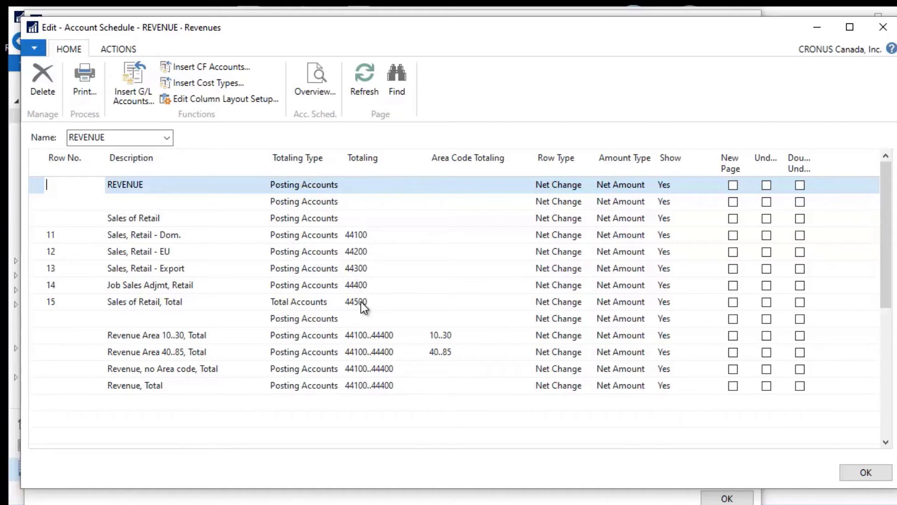
mouse_move(146, 272)
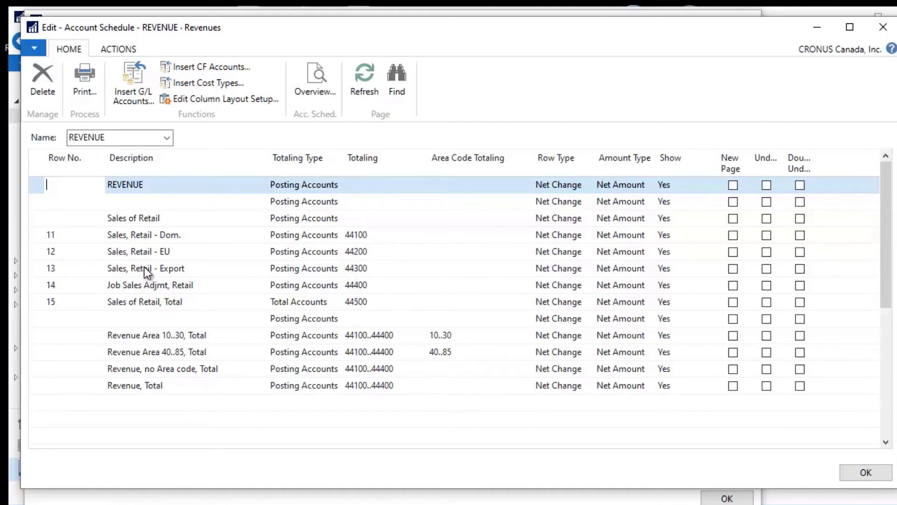
mouse_move(54, 240)
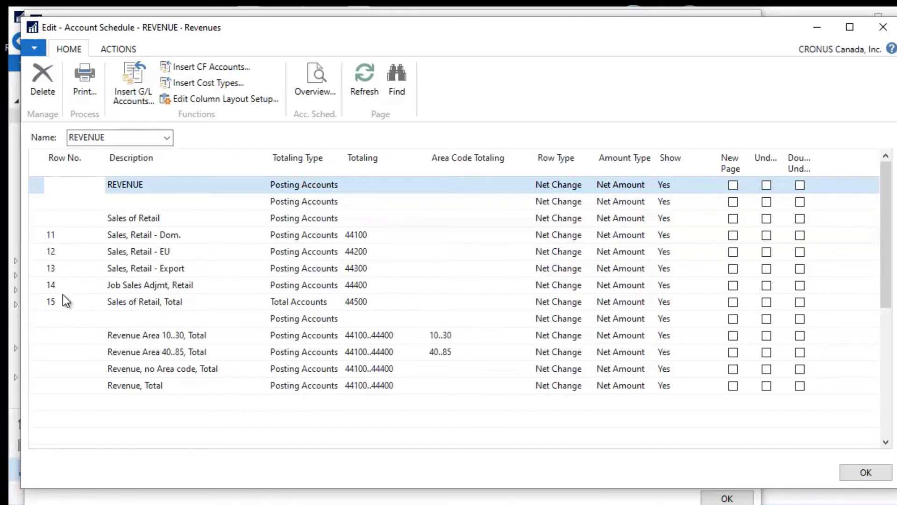
mouse_move(382, 313)
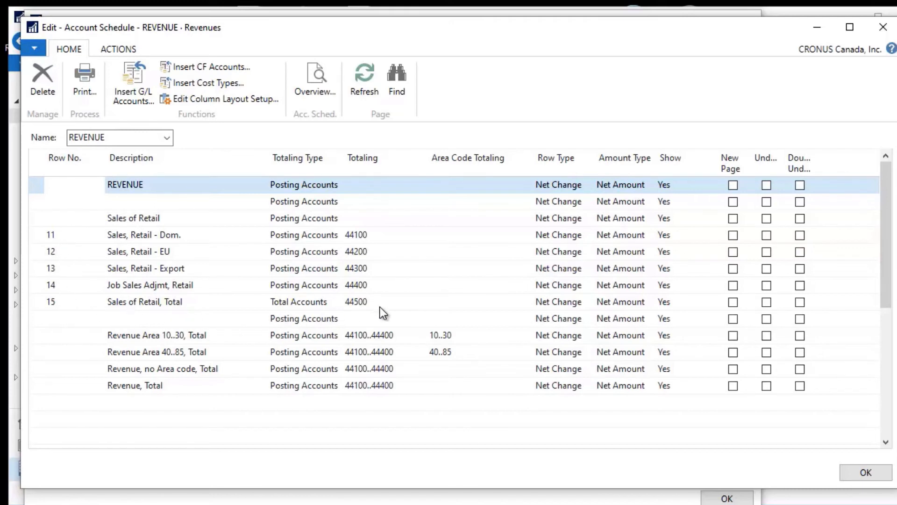
mouse_move(46, 243)
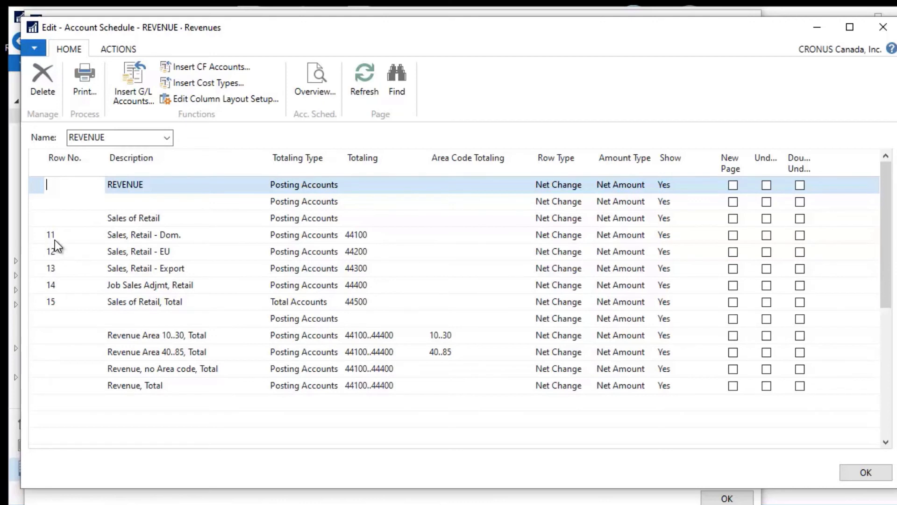
mouse_move(133, 240)
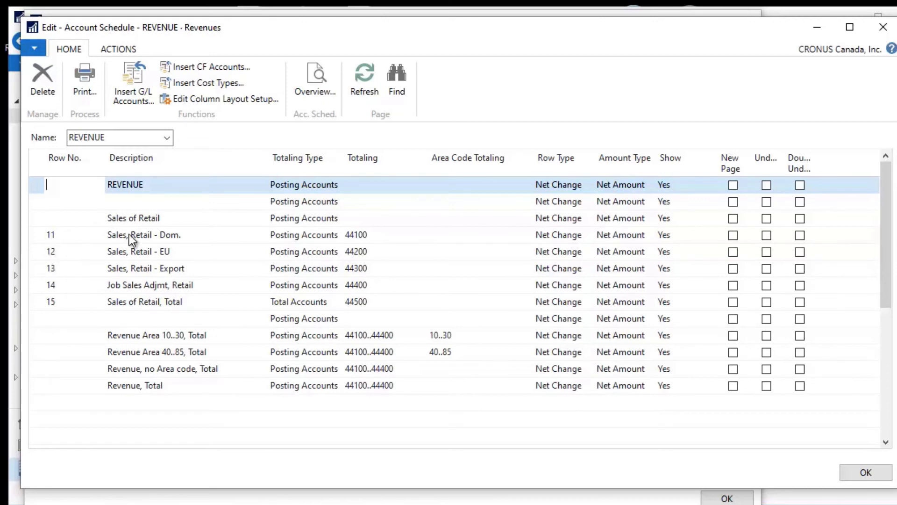
mouse_move(407, 370)
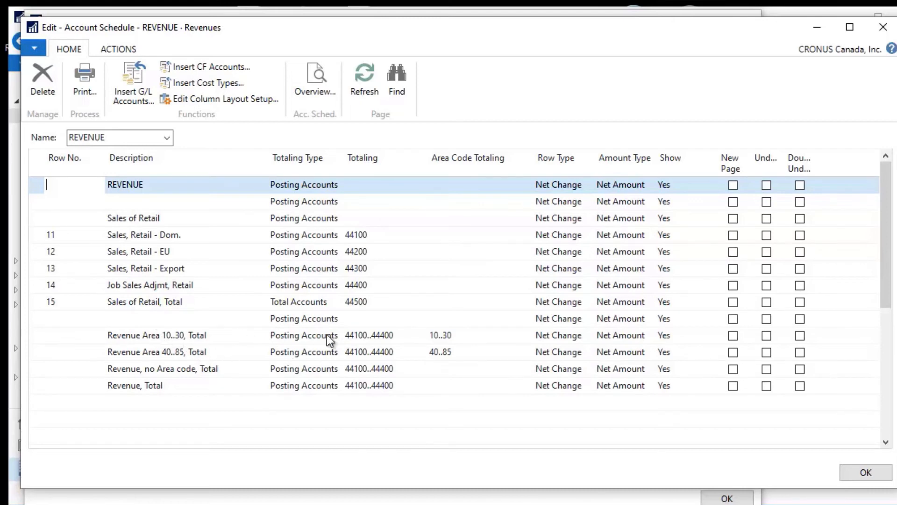
mouse_move(160, 343)
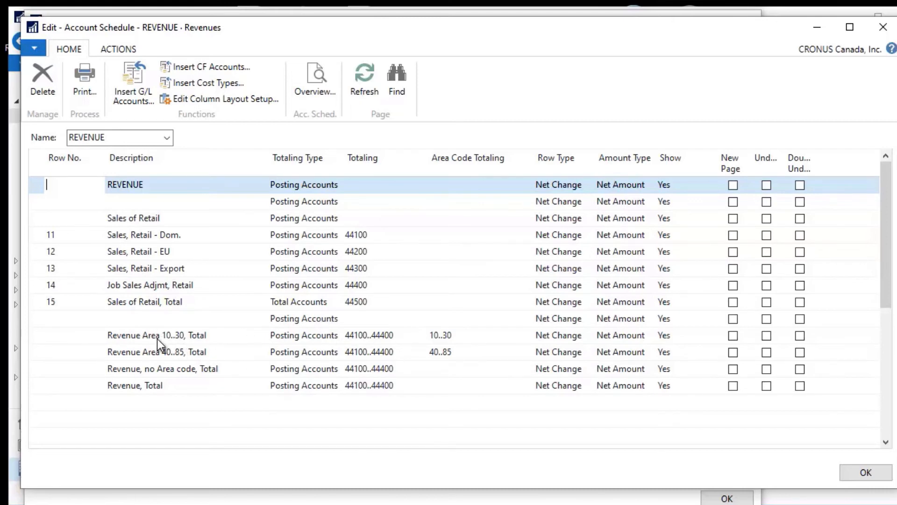
mouse_move(168, 346)
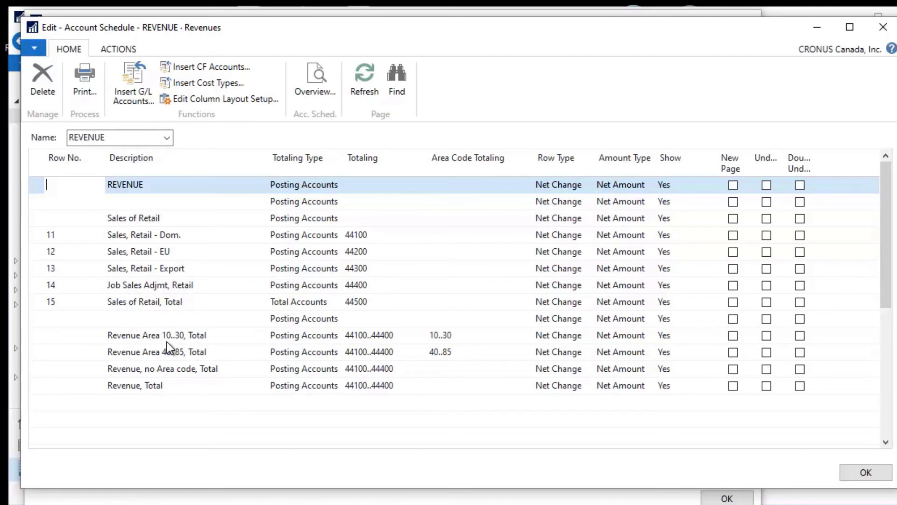
mouse_move(370, 348)
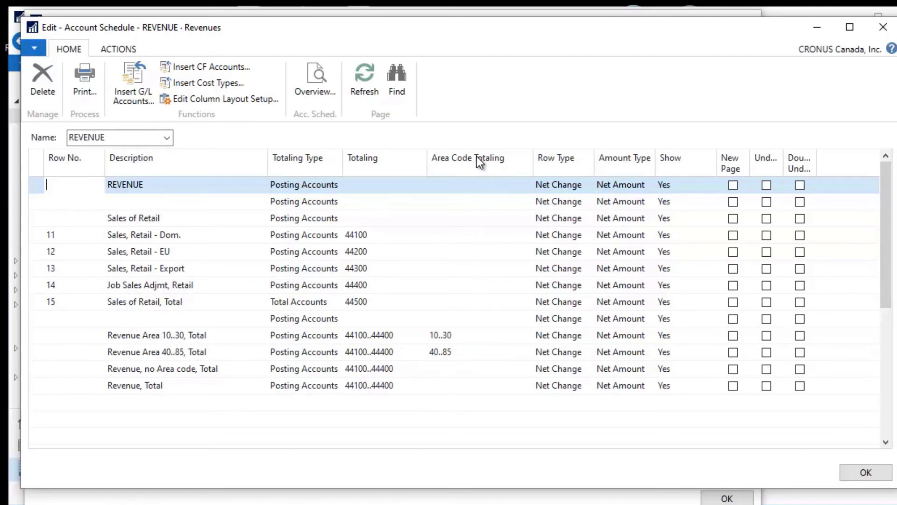
mouse_move(152, 388)
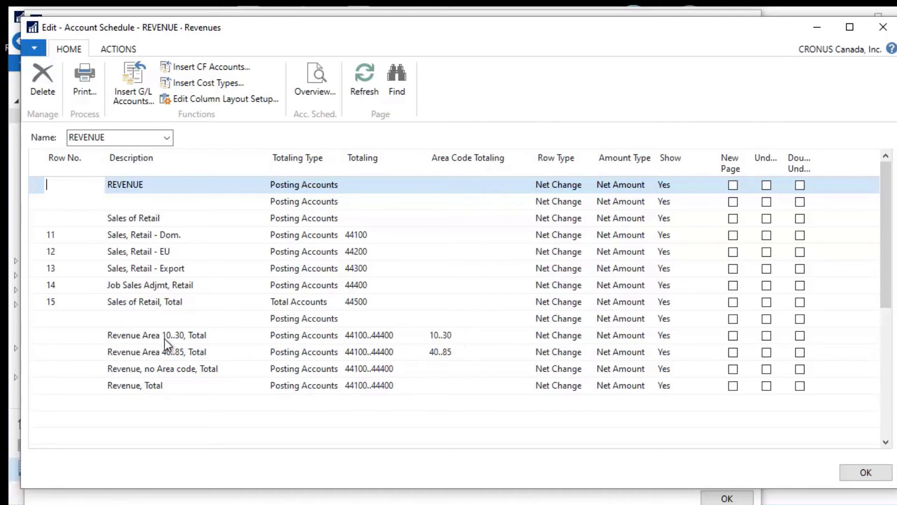
mouse_move(205, 342)
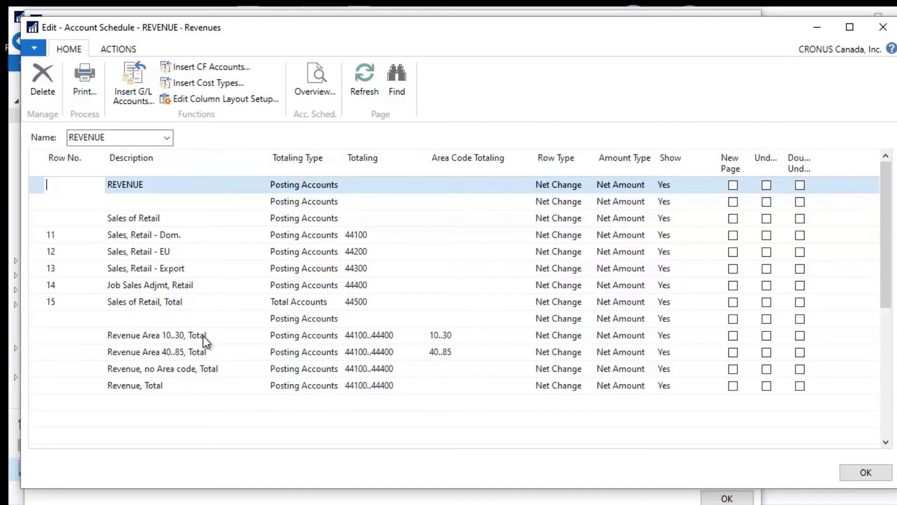
mouse_move(452, 337)
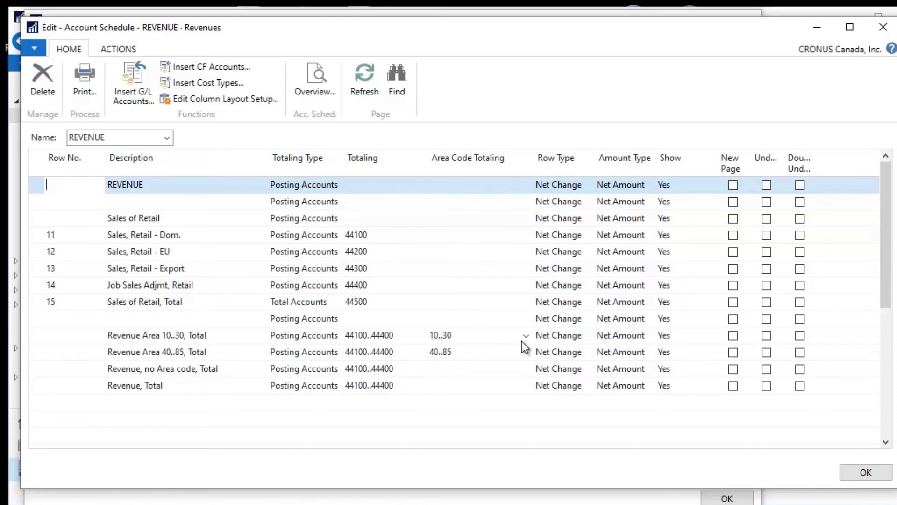
left_click(525, 335)
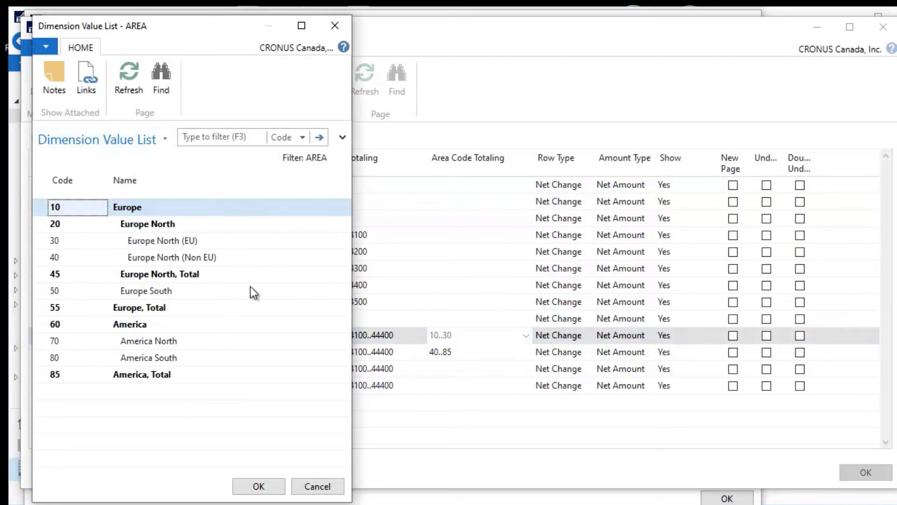
mouse_move(55, 245)
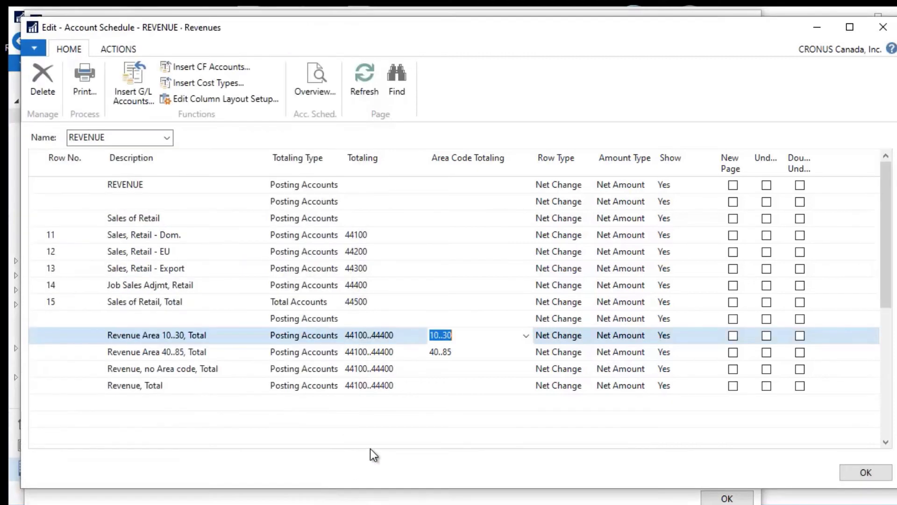
left_click(440, 351)
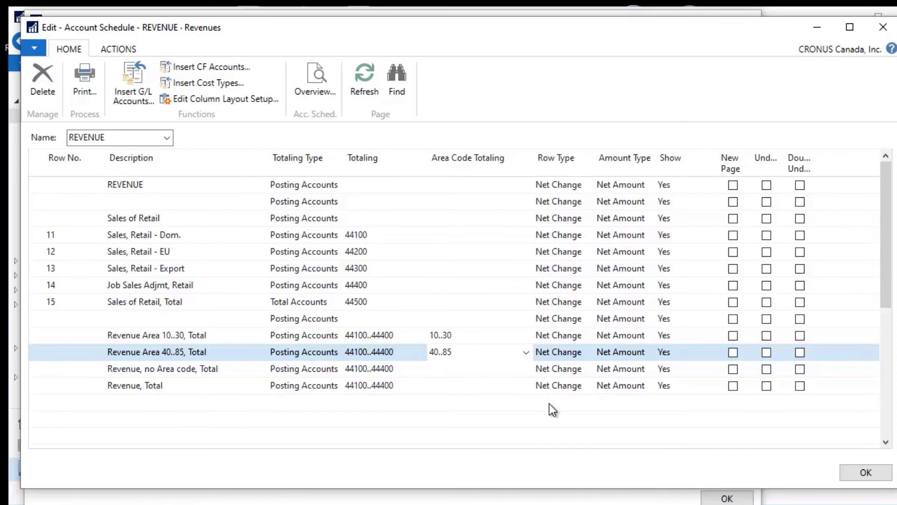
mouse_move(143, 391)
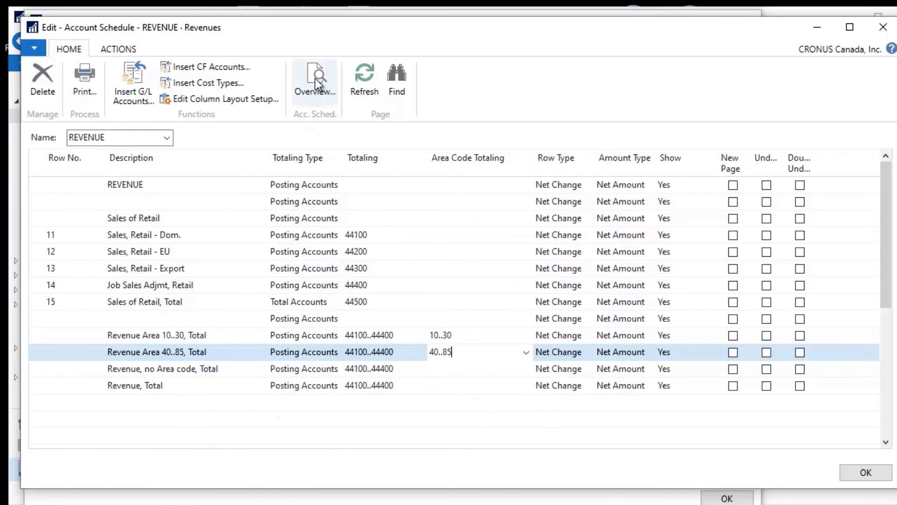
Preview REVENUE with BUDGANALYS columns: Area 10..30 shows 120,890.31 and Area 40..85 shows 42,398.10.
left_click(314, 80)
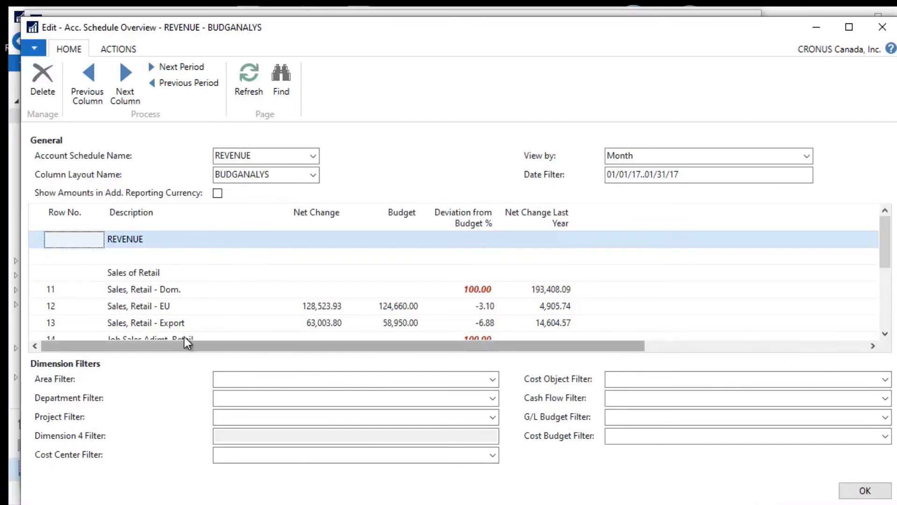
scroll("down", 3)
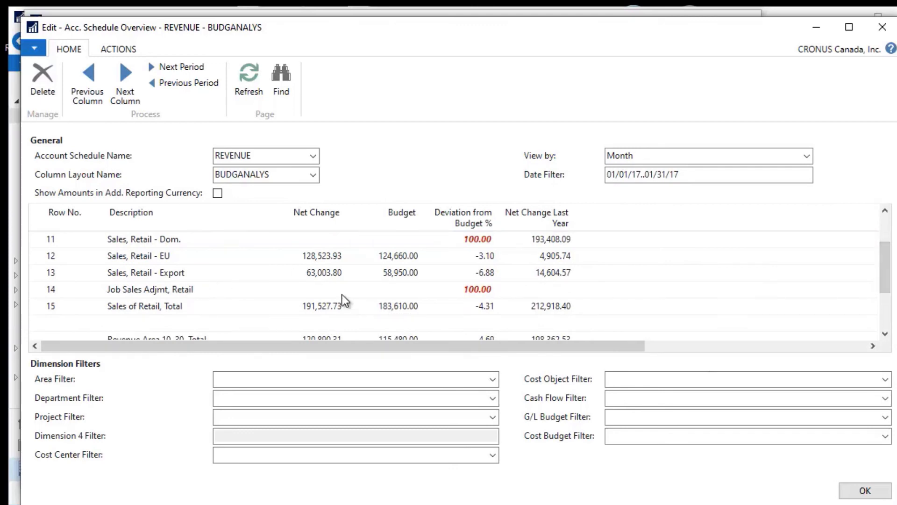
mouse_move(556, 291)
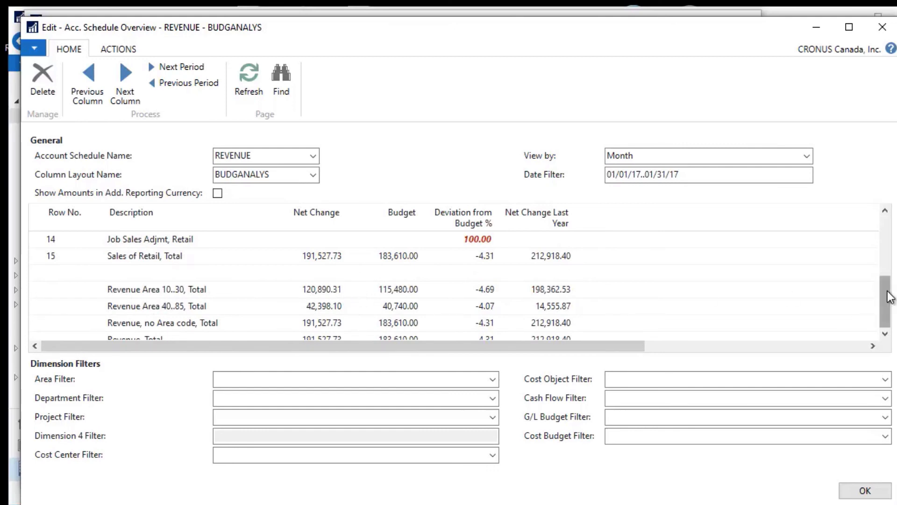
scroll("down", 3)
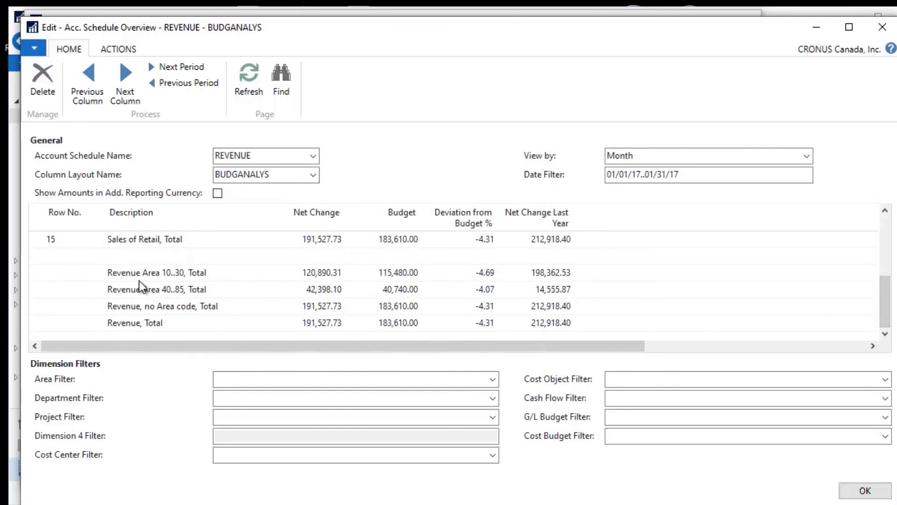
mouse_move(156, 298)
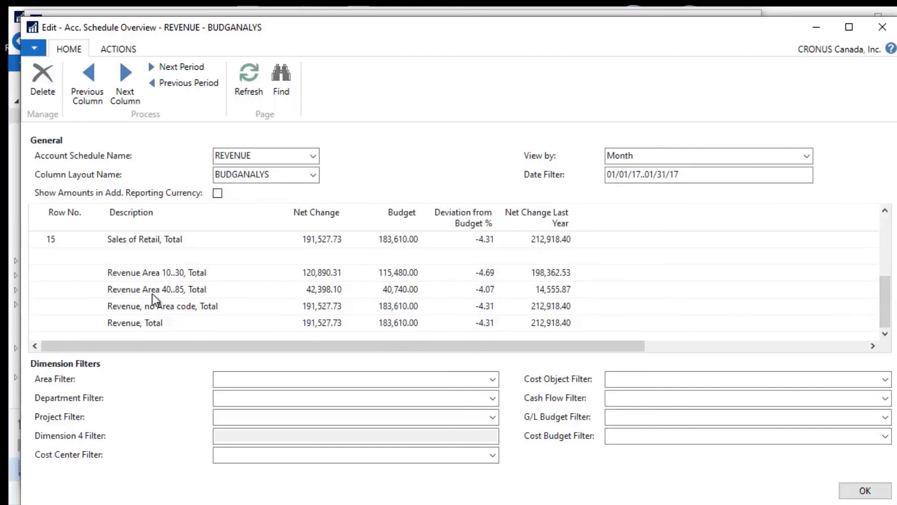
mouse_move(306, 289)
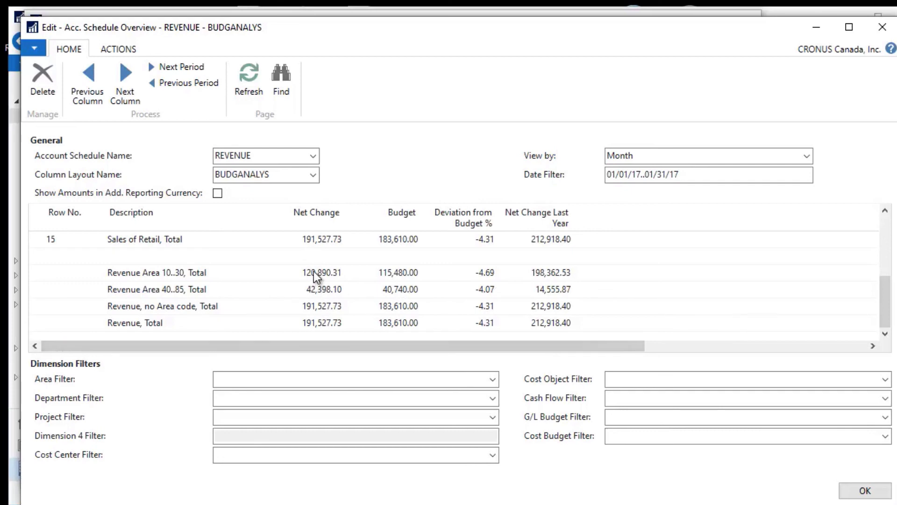
mouse_move(655, 286)
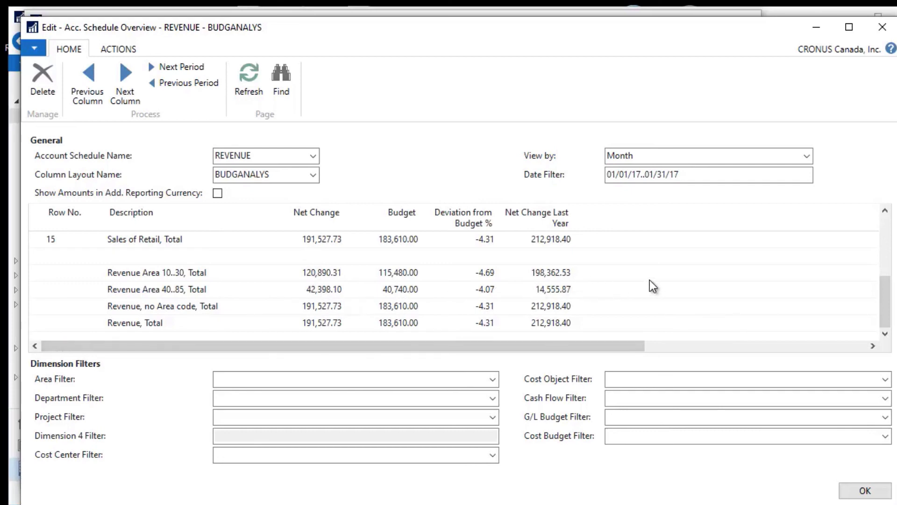
mouse_move(347, 288)
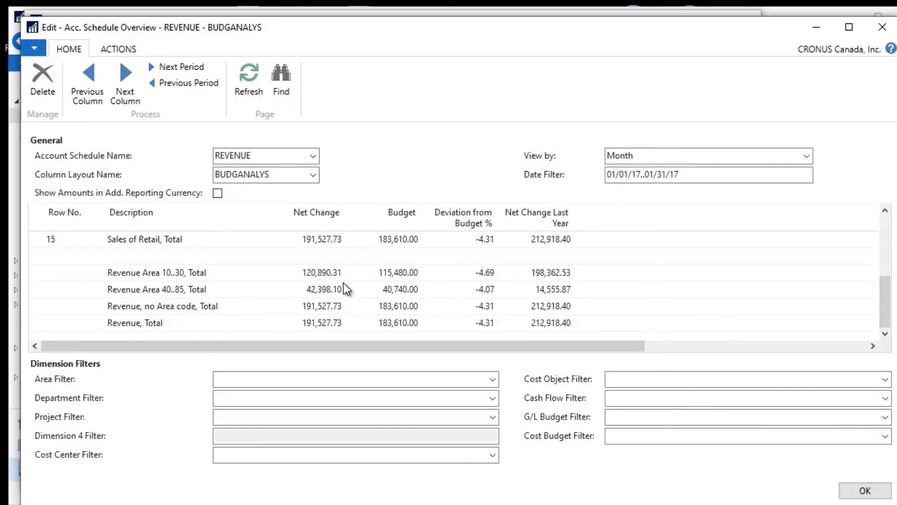
left_click(320, 289)
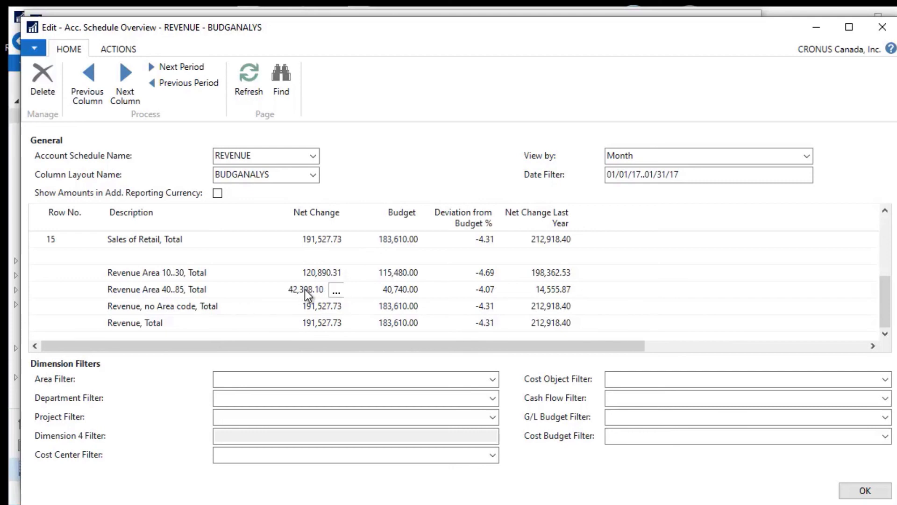
mouse_move(279, 289)
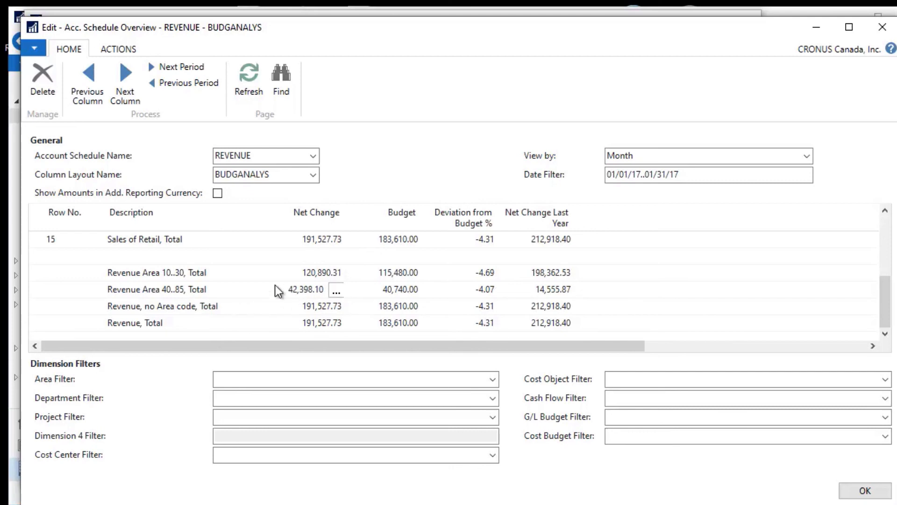
mouse_move(386, 173)
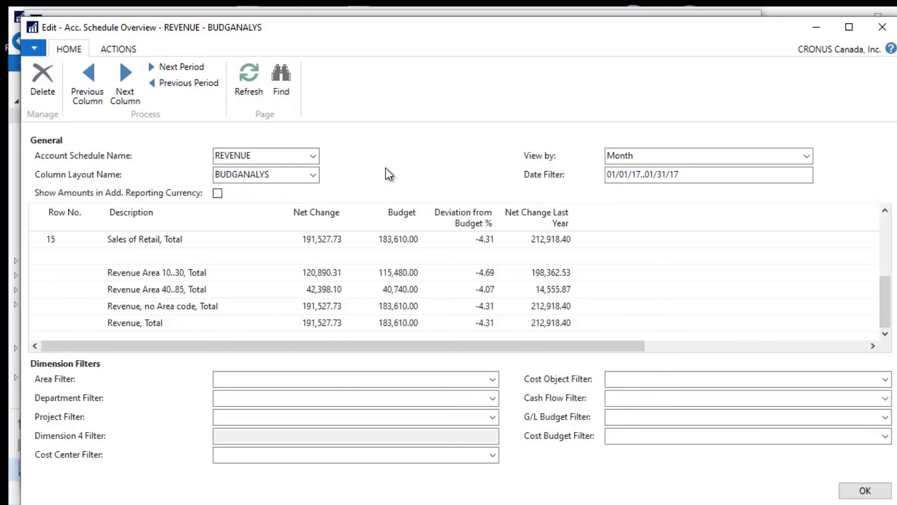